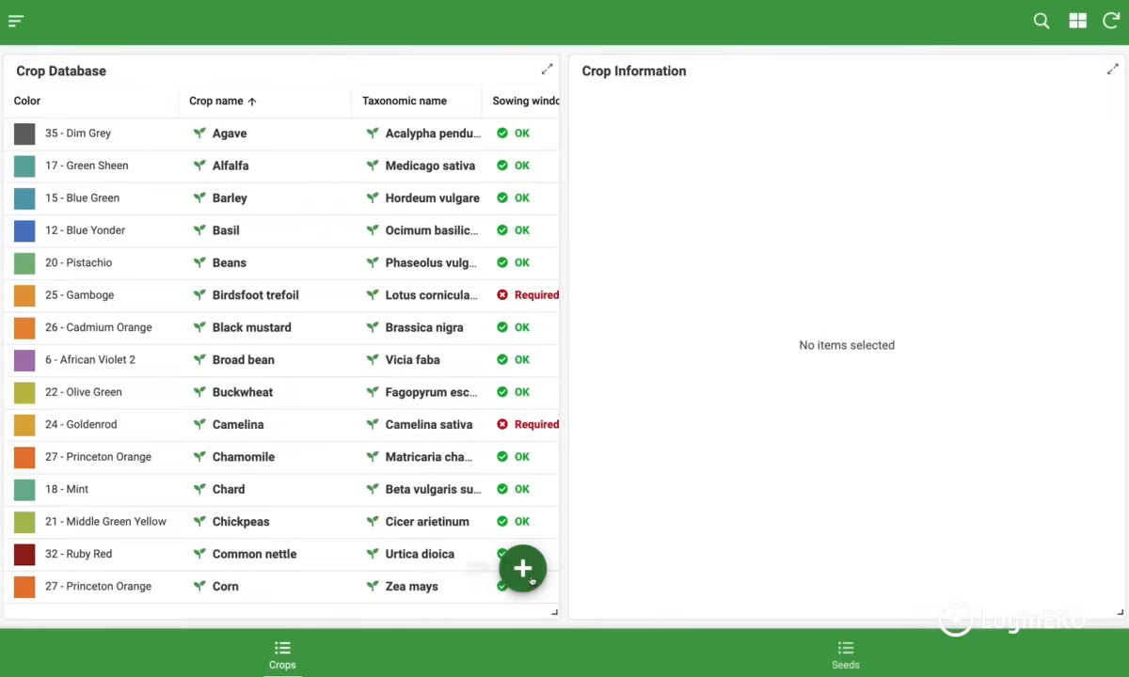
Select the Peas row in the Crop Database to show its crop information
left_click(523, 568)
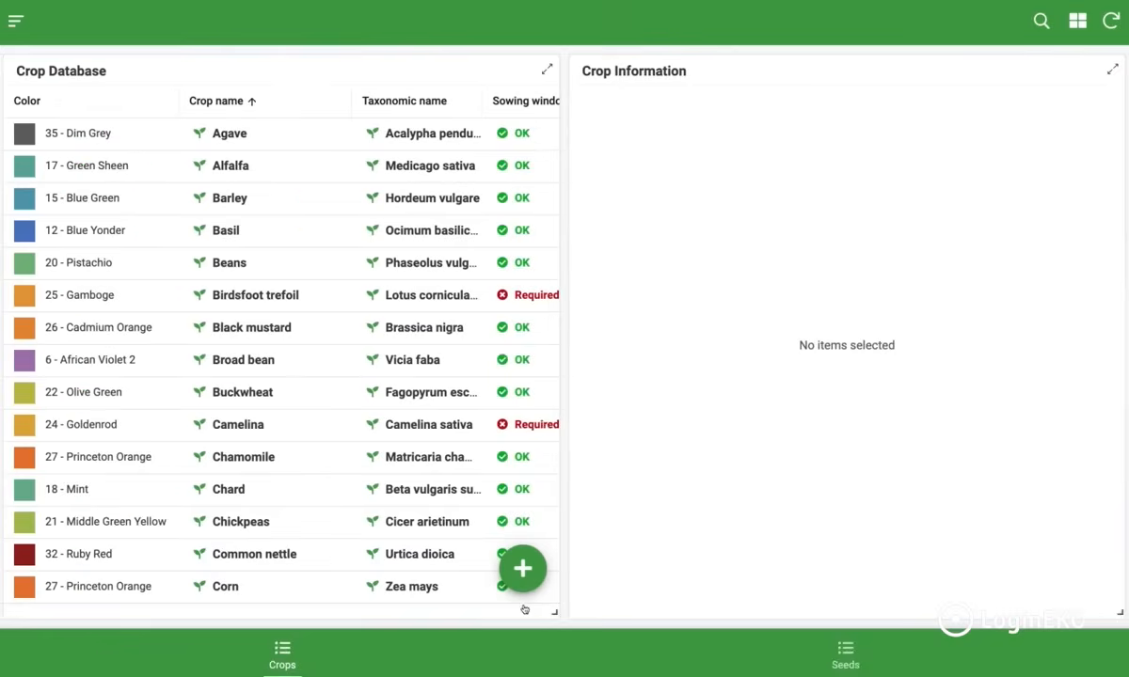
scroll("down", 3)
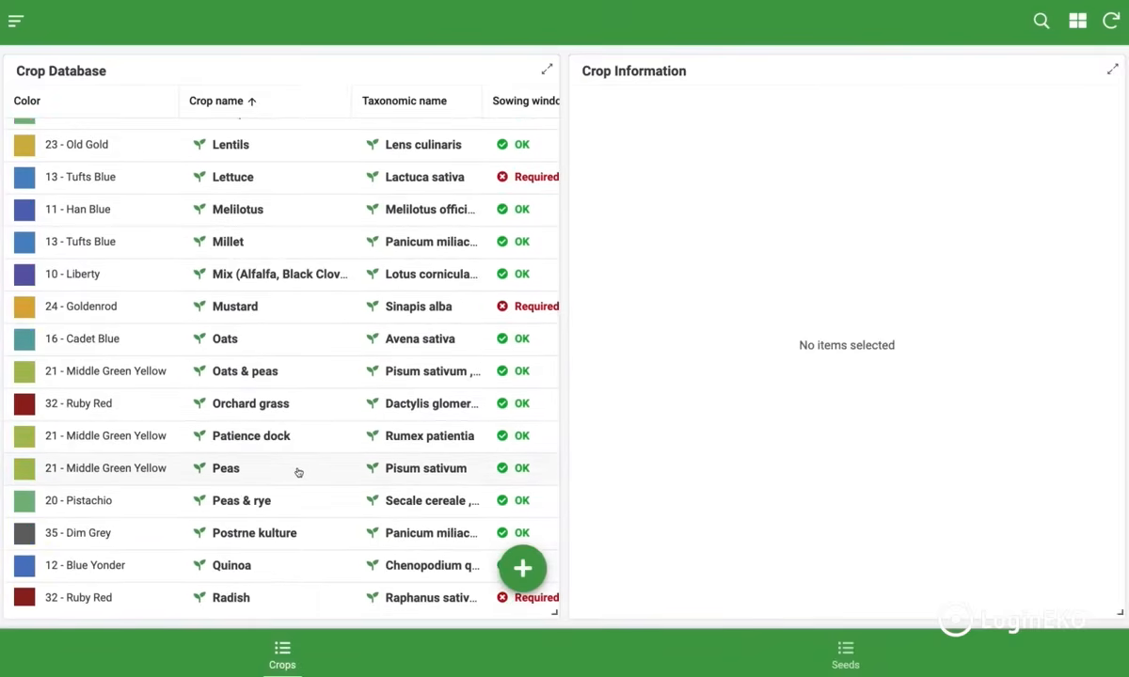
left_click(225, 469)
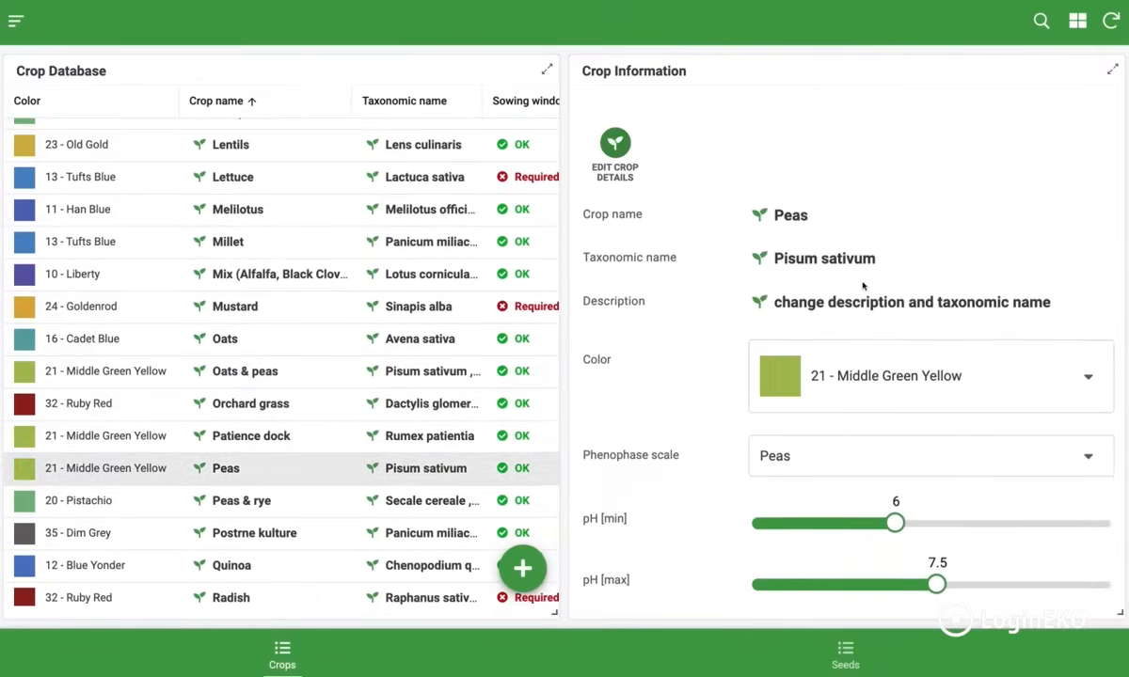
Scroll the Crop Information panel through soil pH, sowing windows, nutrients and harvestable resources
scroll("down", 3)
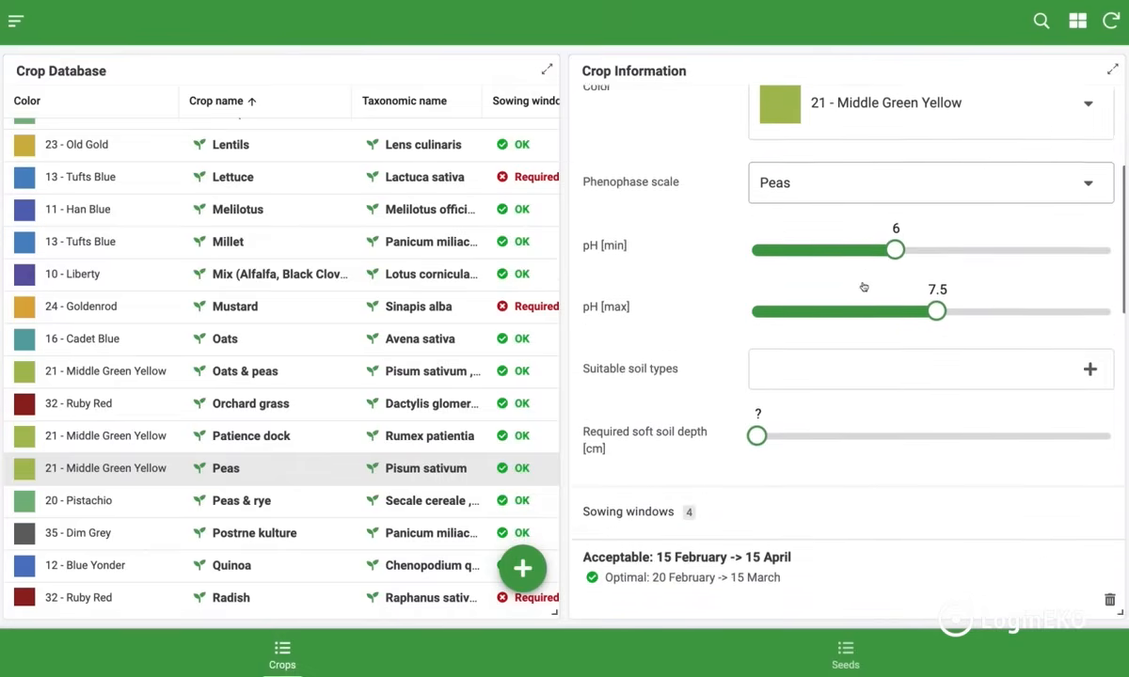
scroll("down", 3)
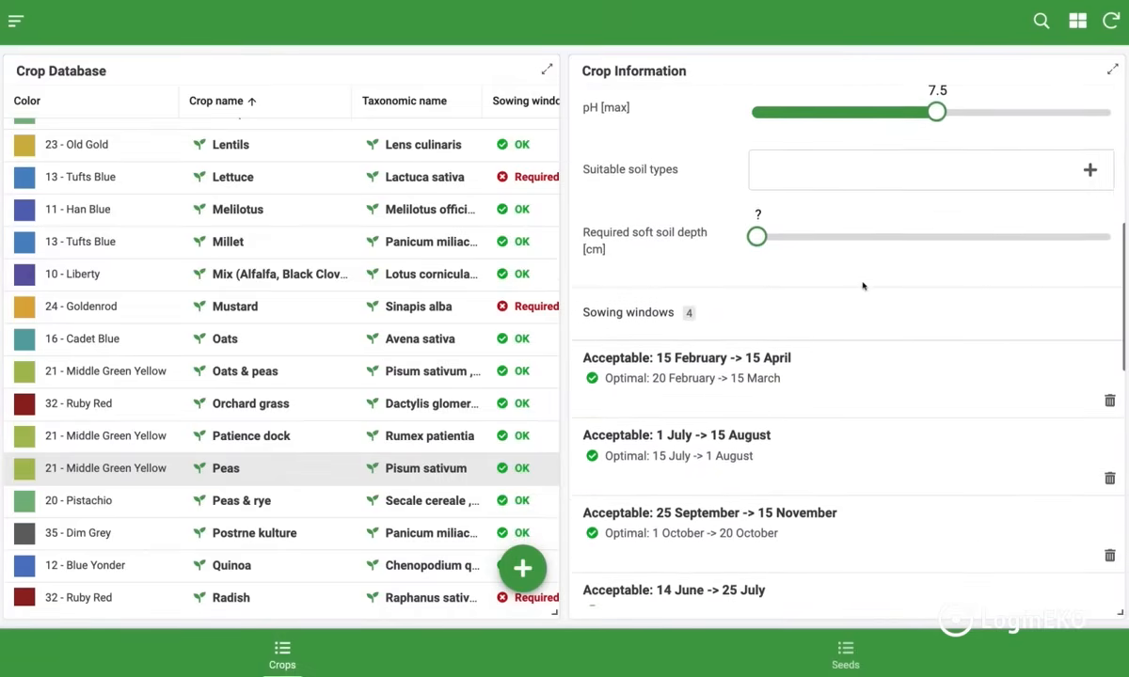
scroll("down", 3)
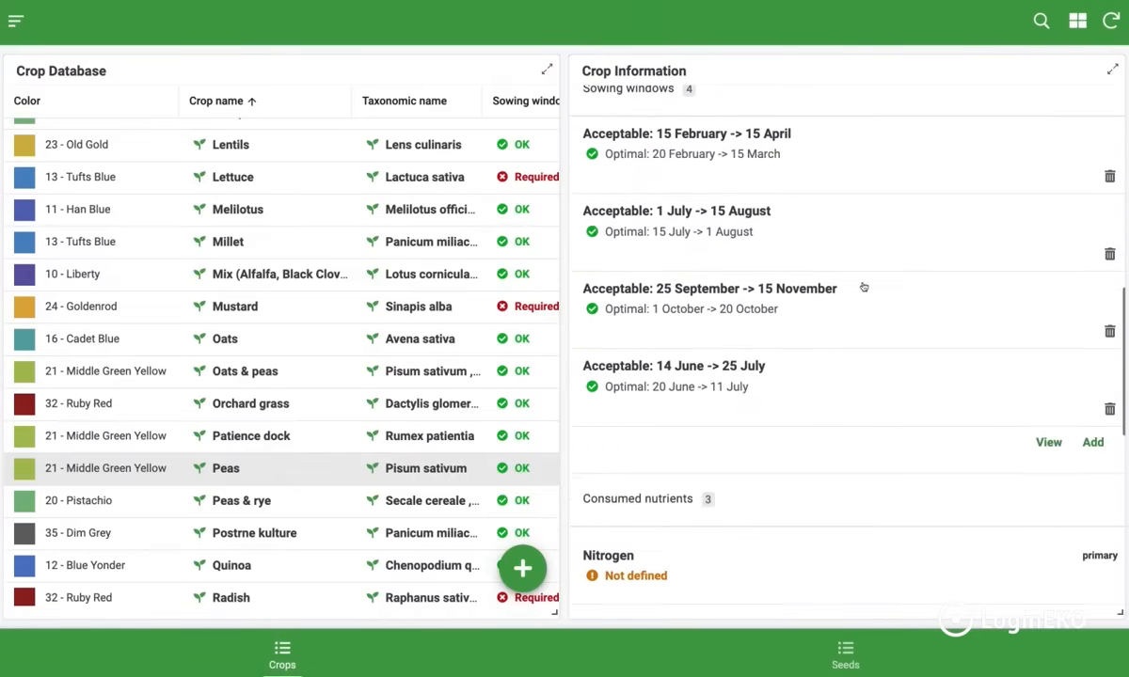
scroll("down", 3)
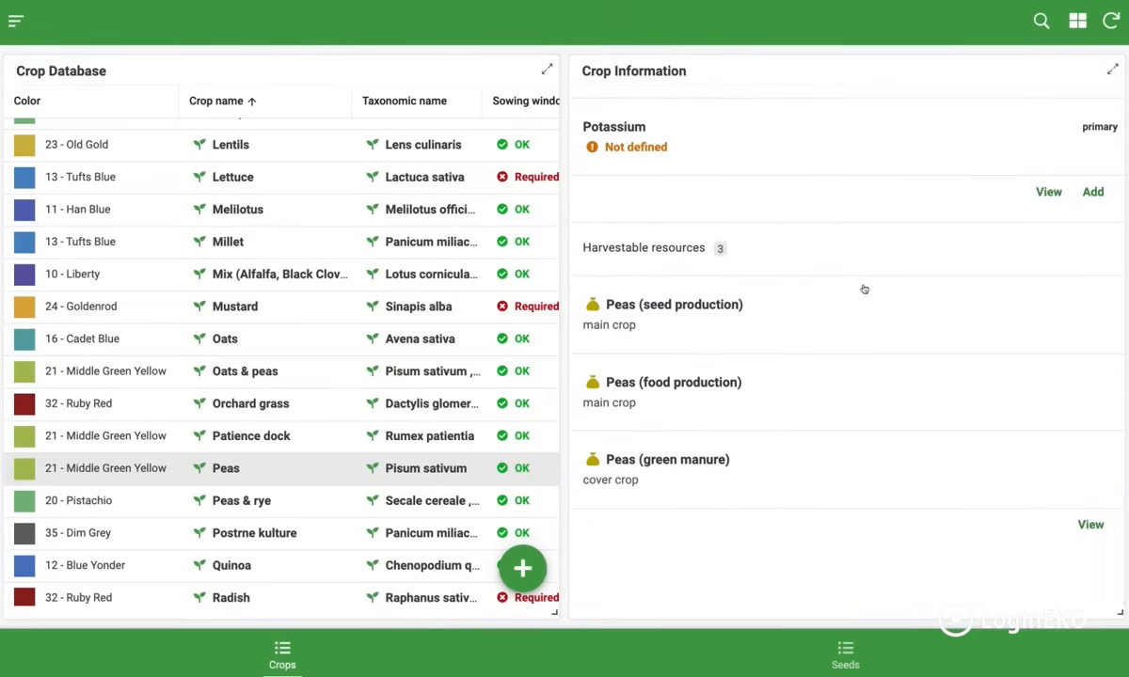
mouse_move(770, 192)
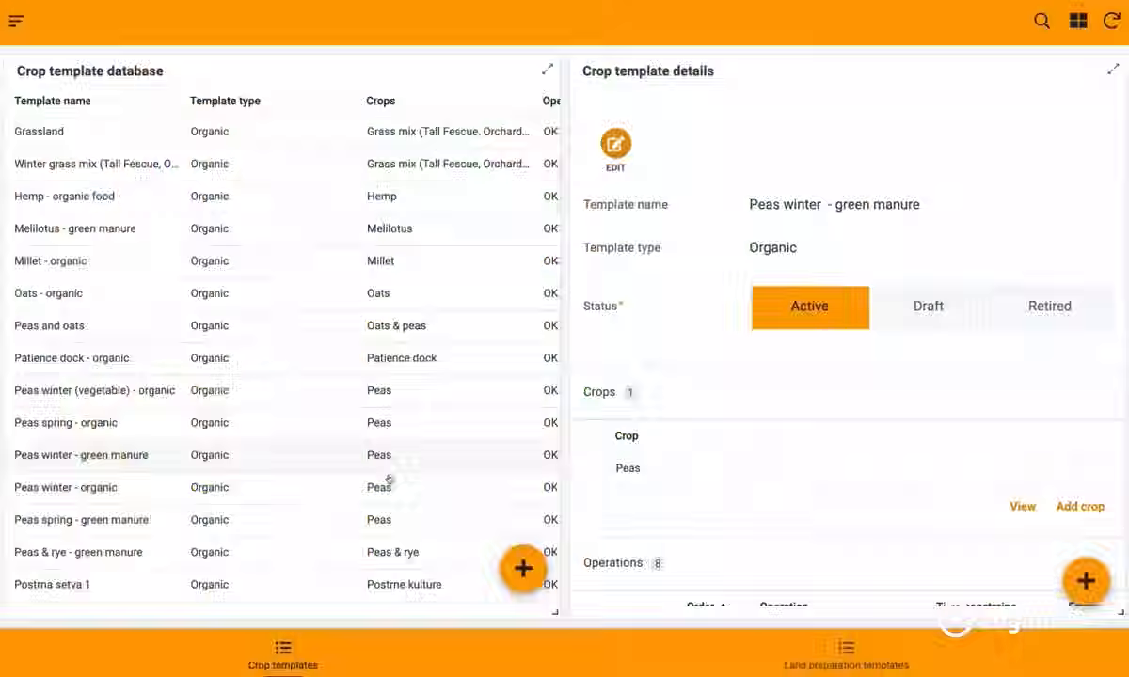
Show the Peas winter - green manure template with its crop and Operations list
left_click(81, 455)
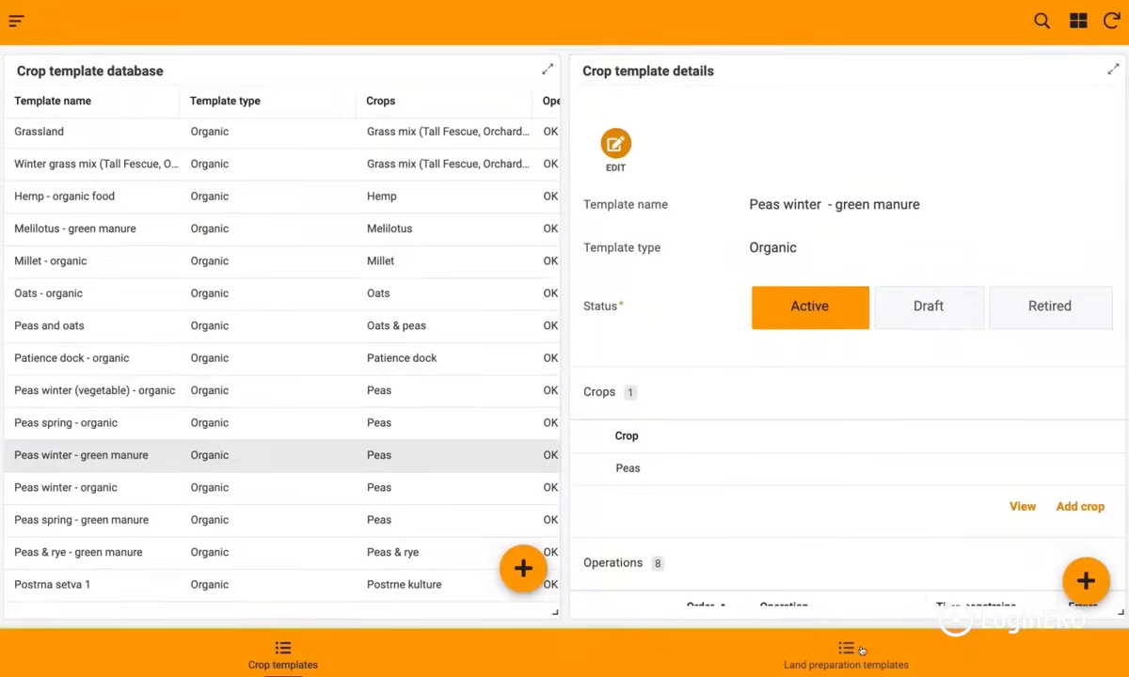
mouse_move(670, 545)
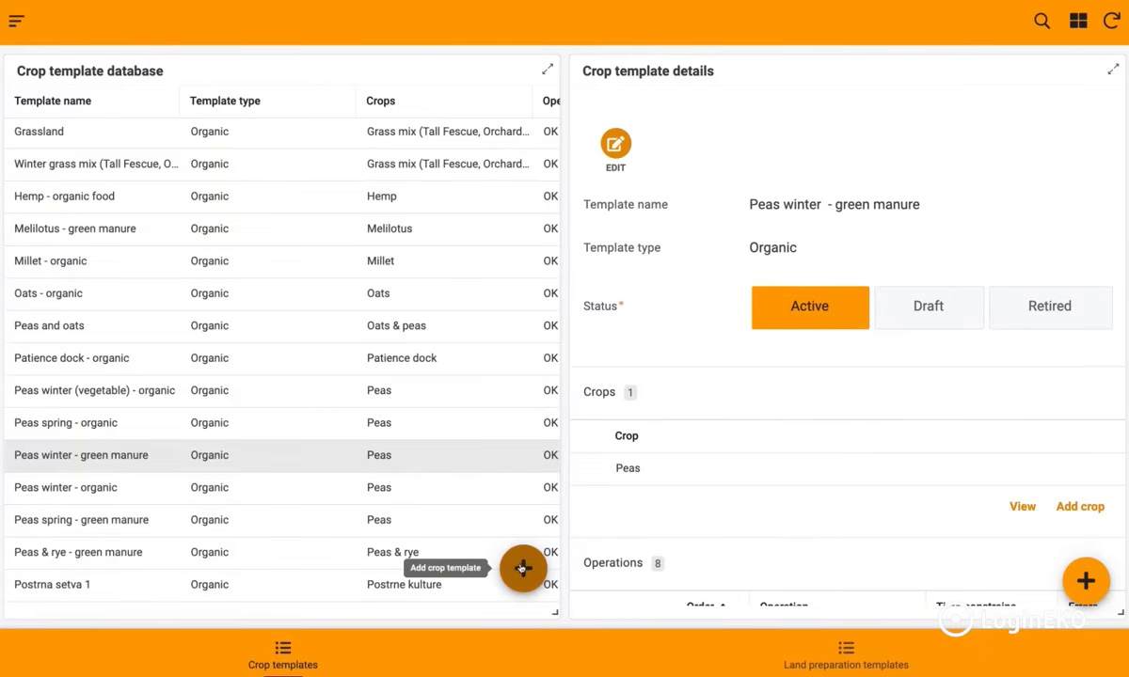
left_click(523, 569)
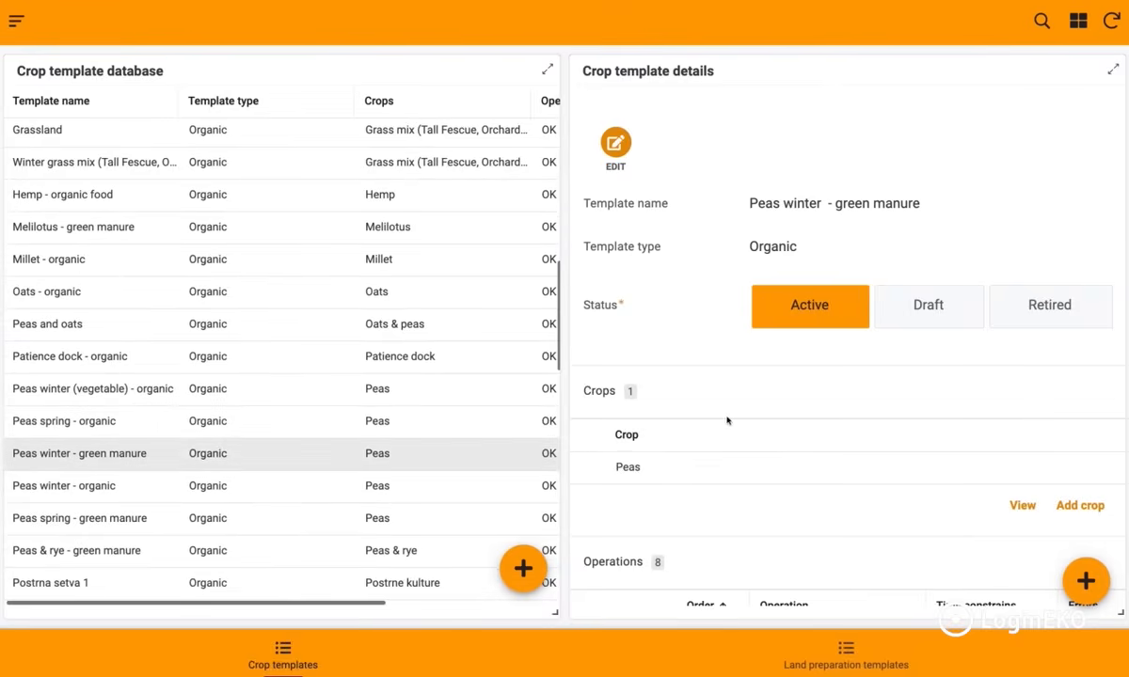
scroll("down", 3)
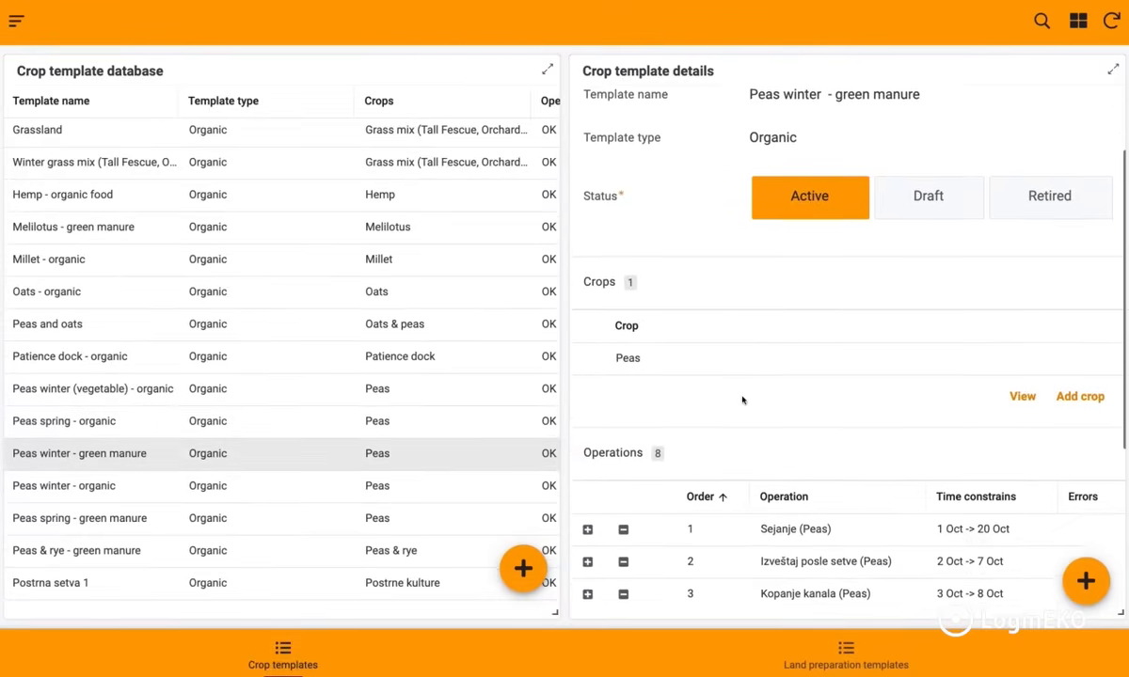
scroll("down", 3)
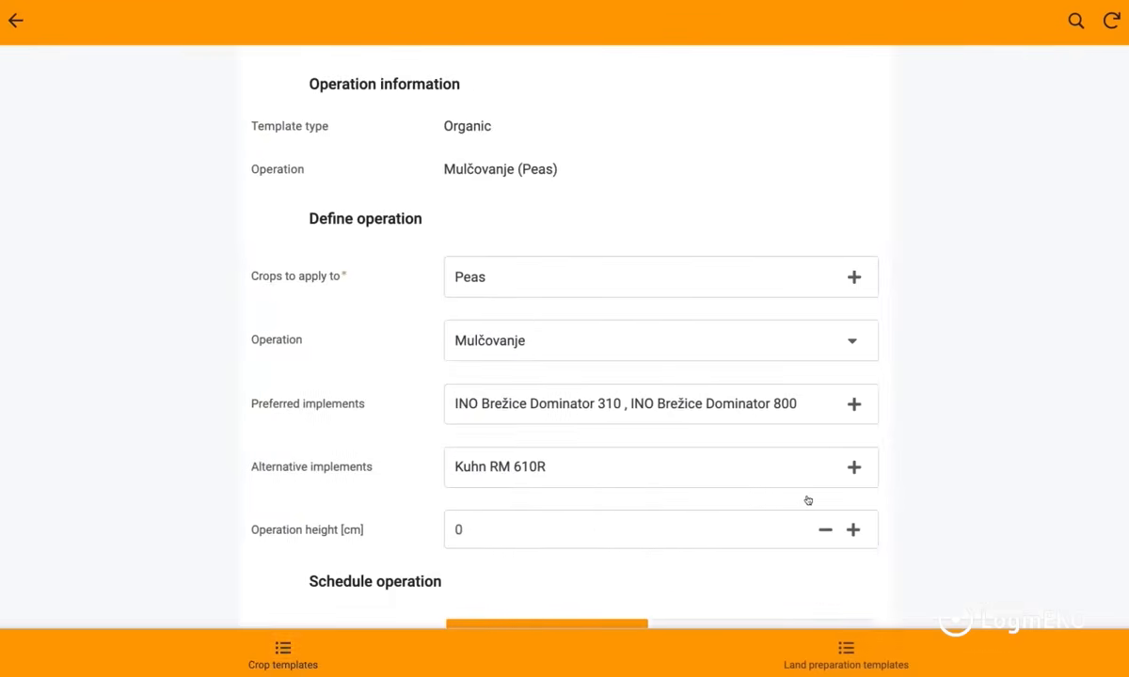
Scroll through the Mulčovanje operation's Define and Schedule sections
scroll("down", 3)
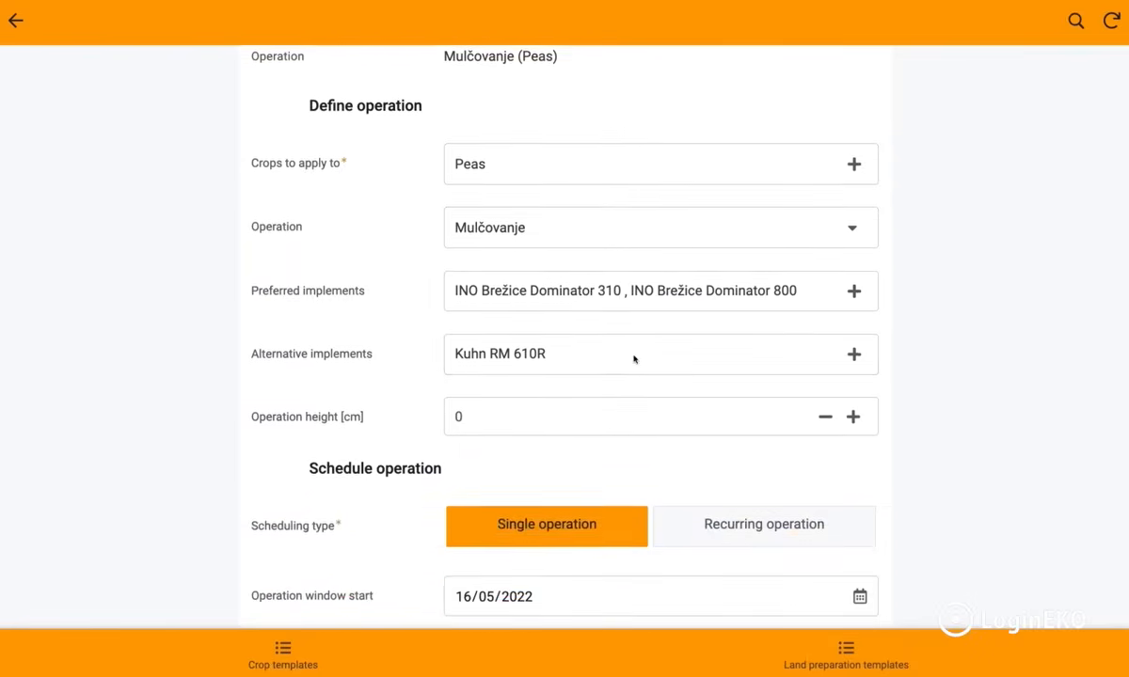
scroll("down", 3)
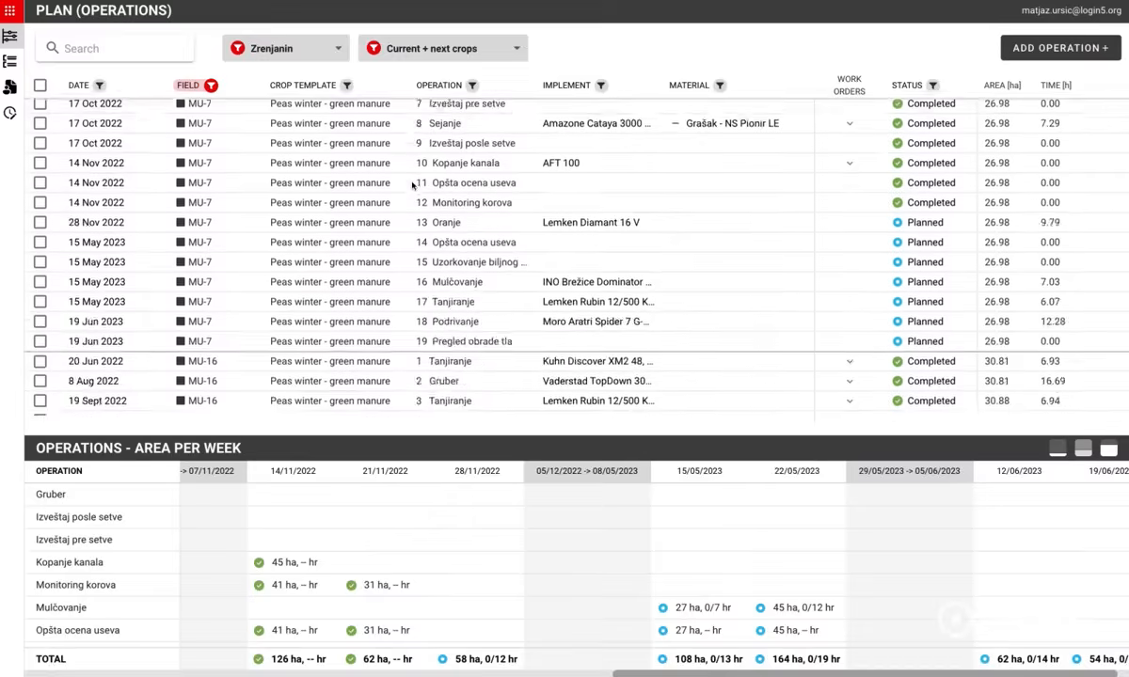
scroll("down", 3)
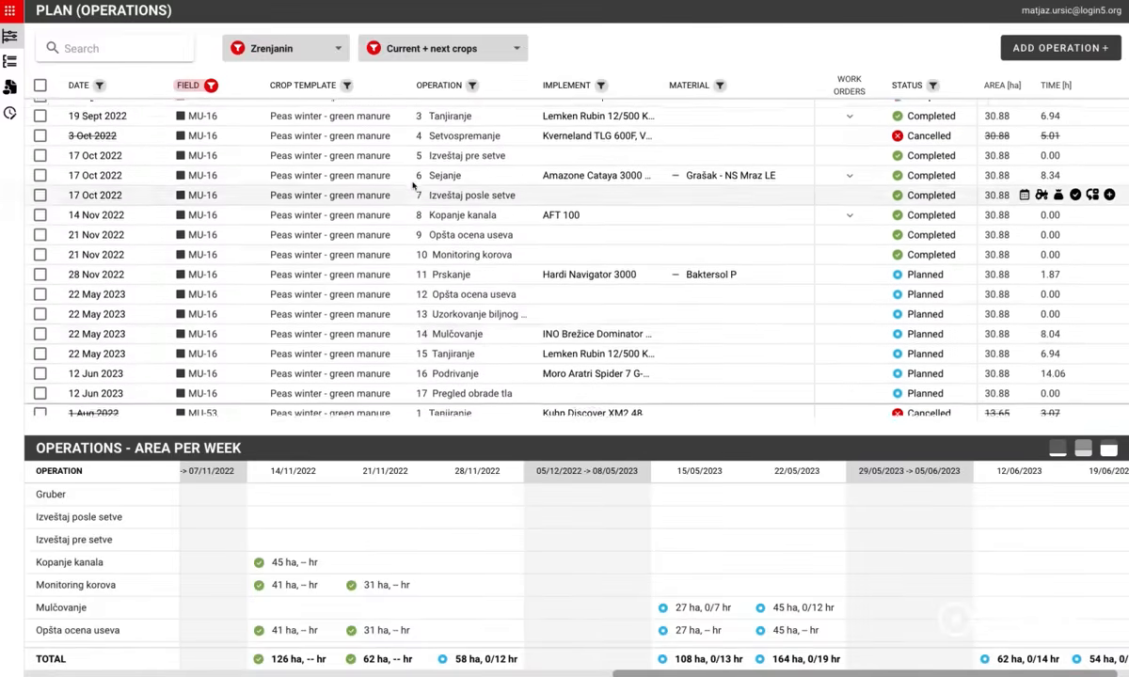
left_click(286, 49)
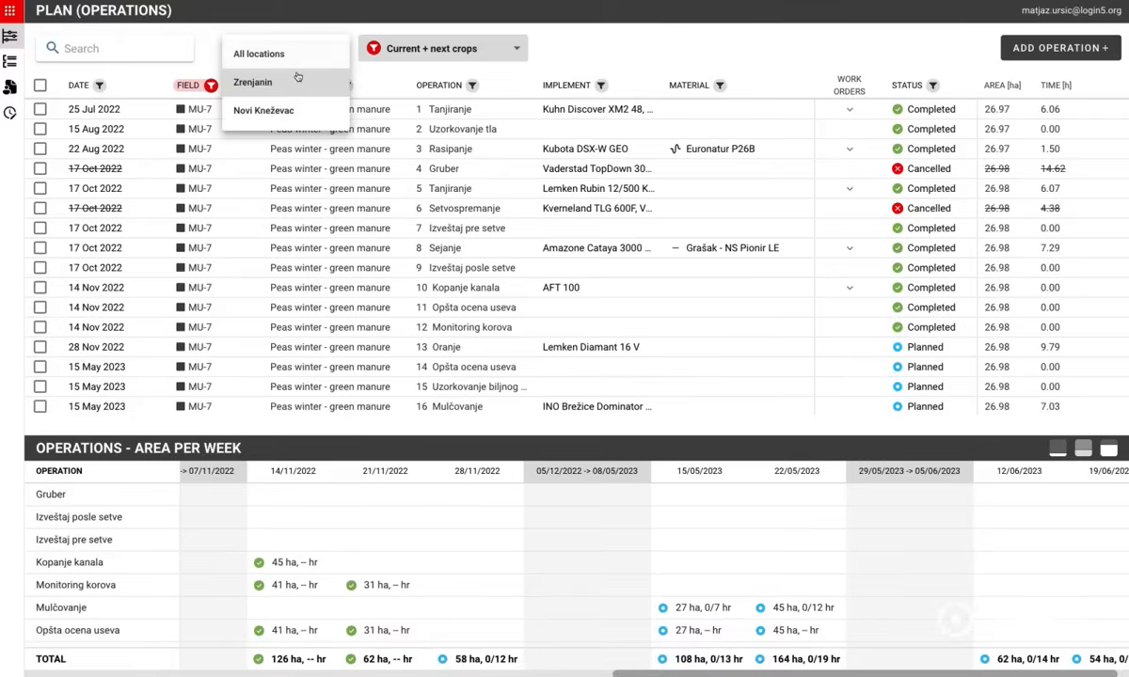
left_click(260, 79)
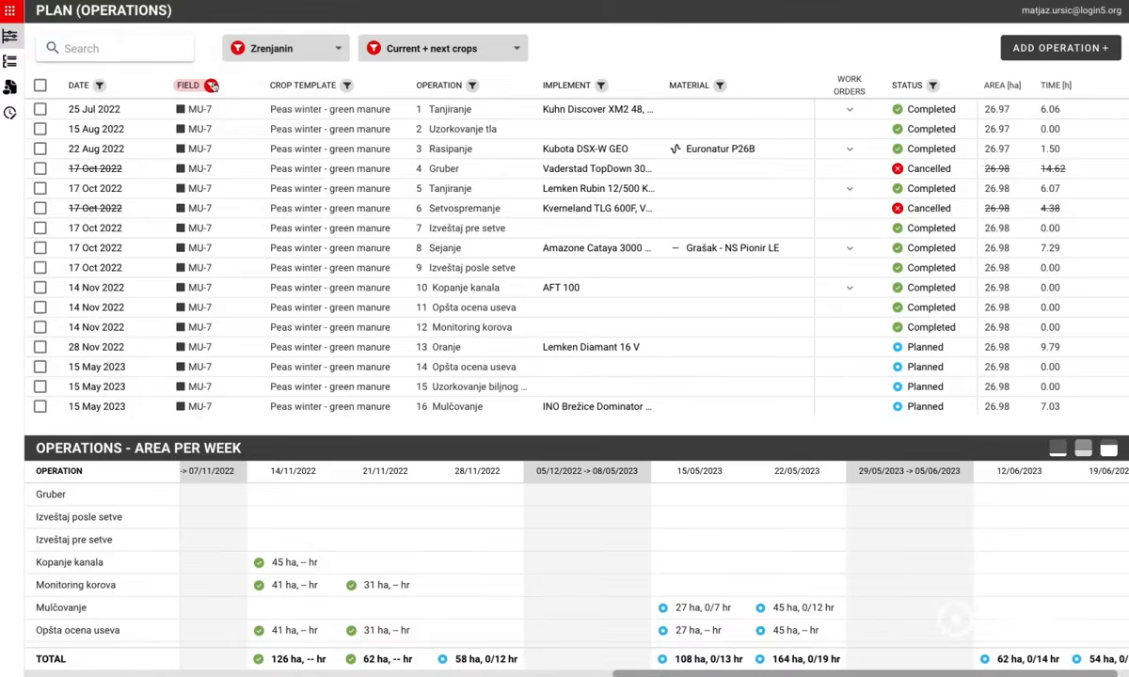
left_click(209, 87)
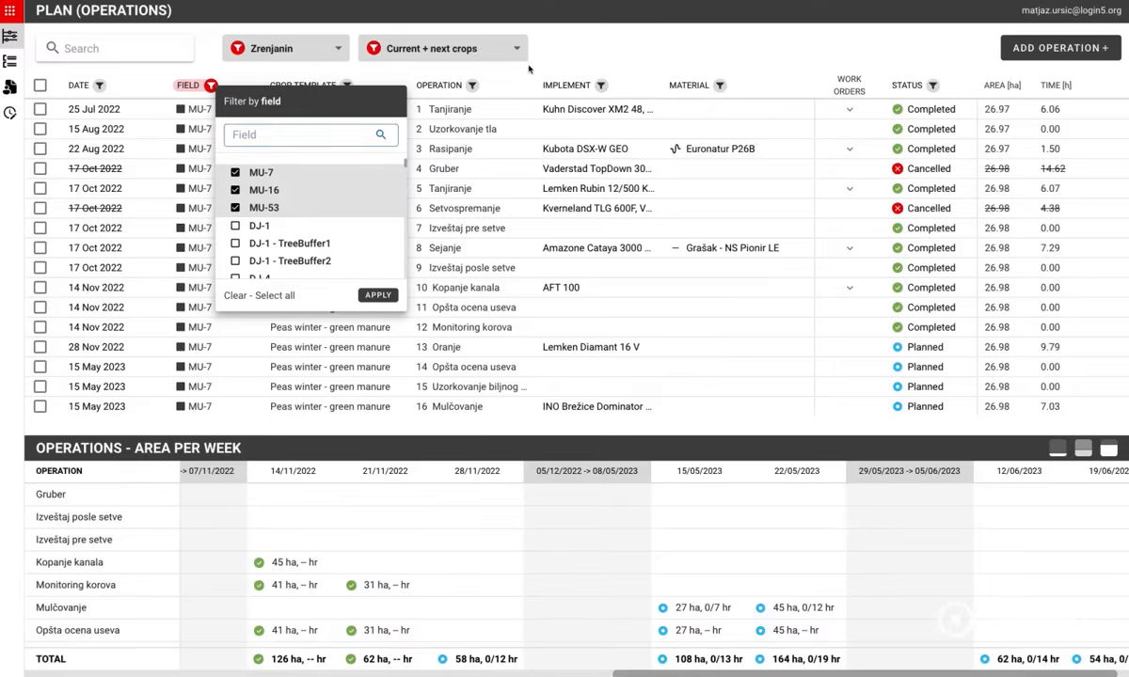
left_click(476, 85)
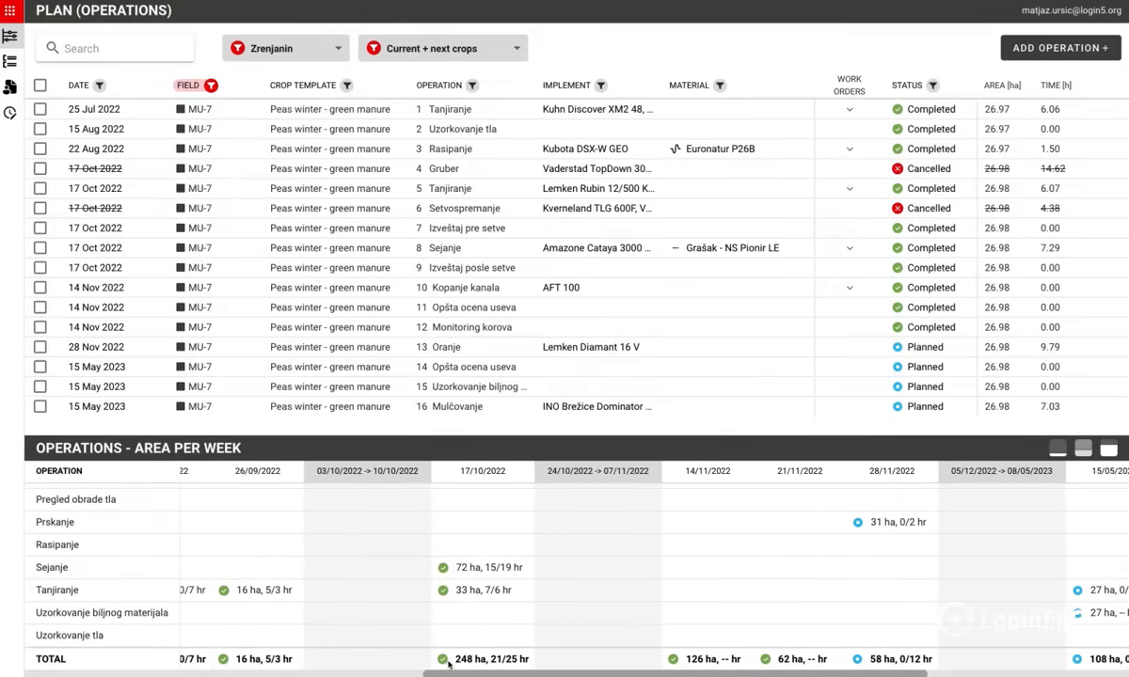
scroll("right", 3)
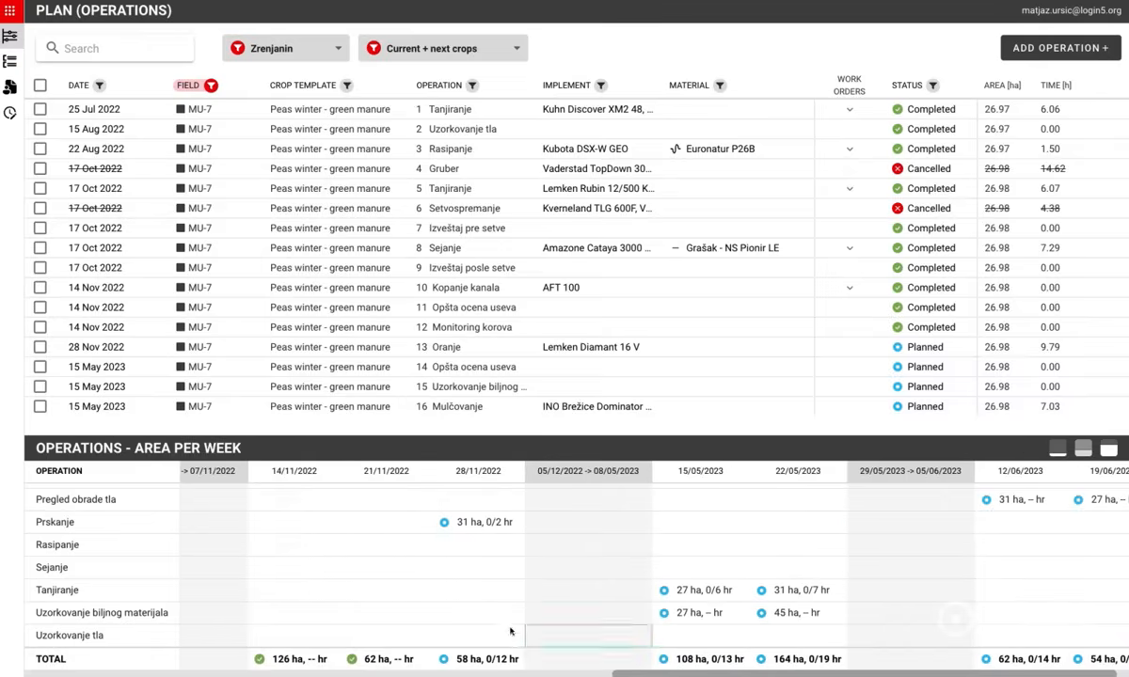
mouse_move(444, 523)
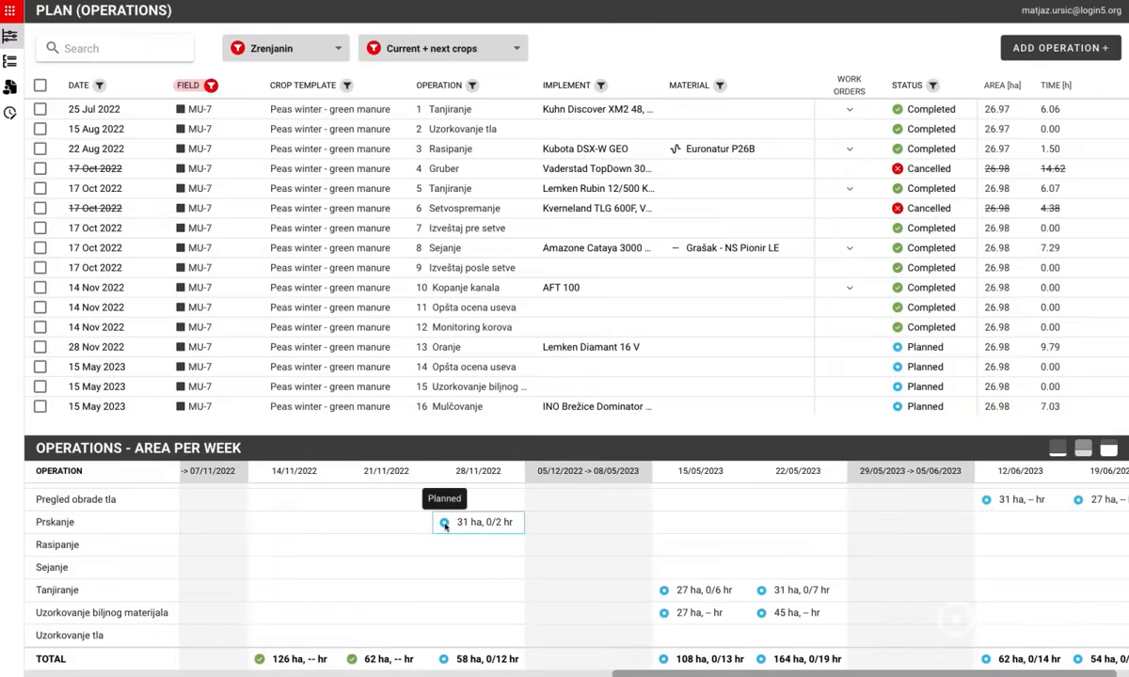
scroll("down", 3)
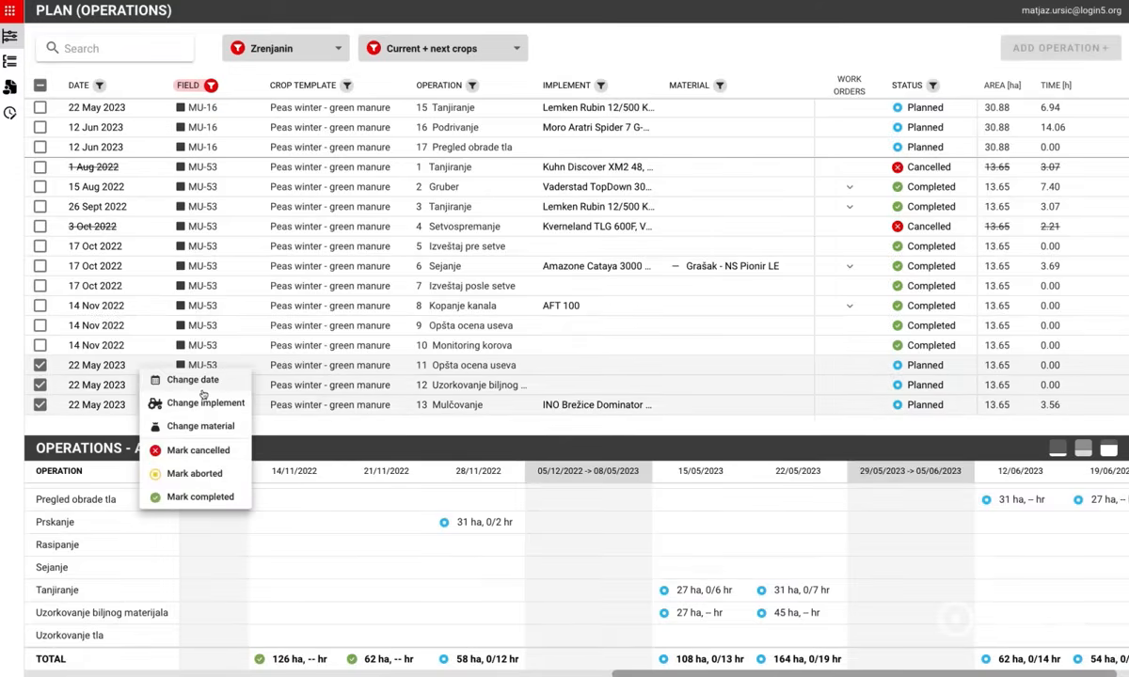
mouse_move(205, 427)
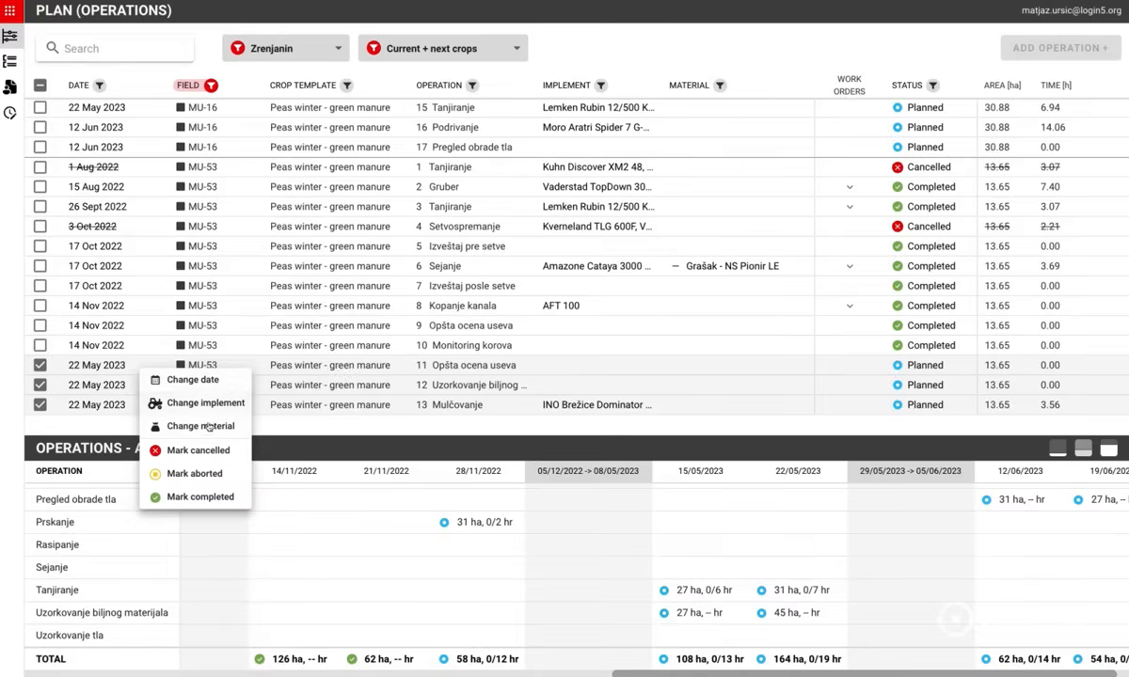
Mark the three May 2023 MU-53 operations cancelled and confirm, then begin a new operation
left_click(198, 452)
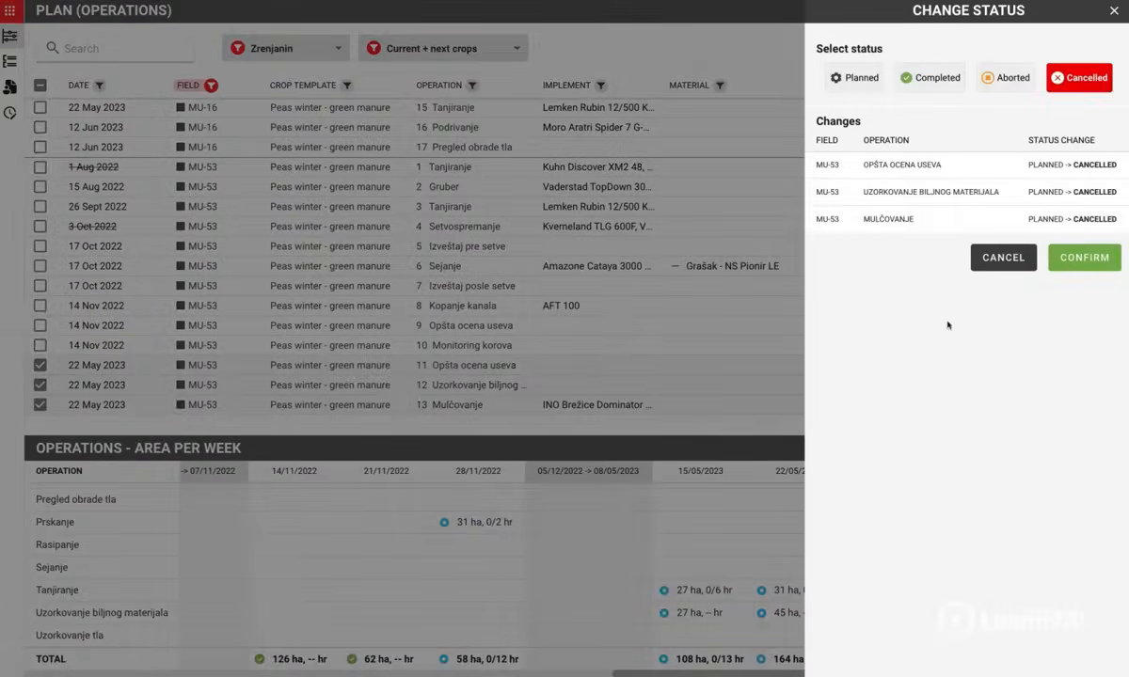
left_click(1084, 256)
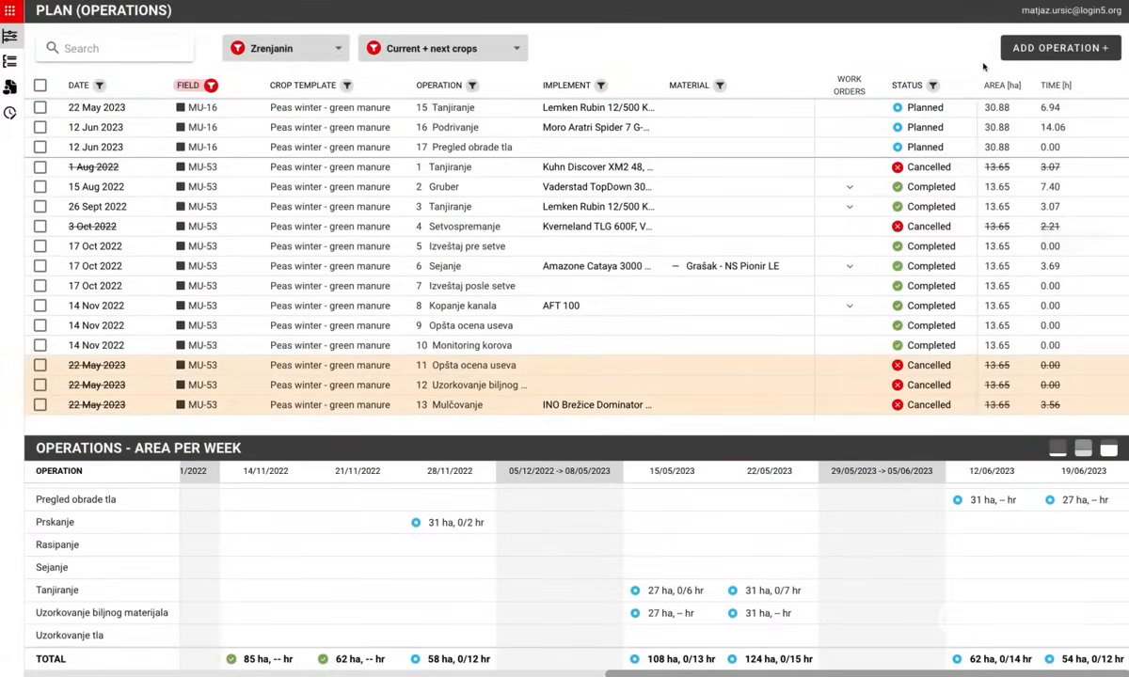
left_click(1061, 49)
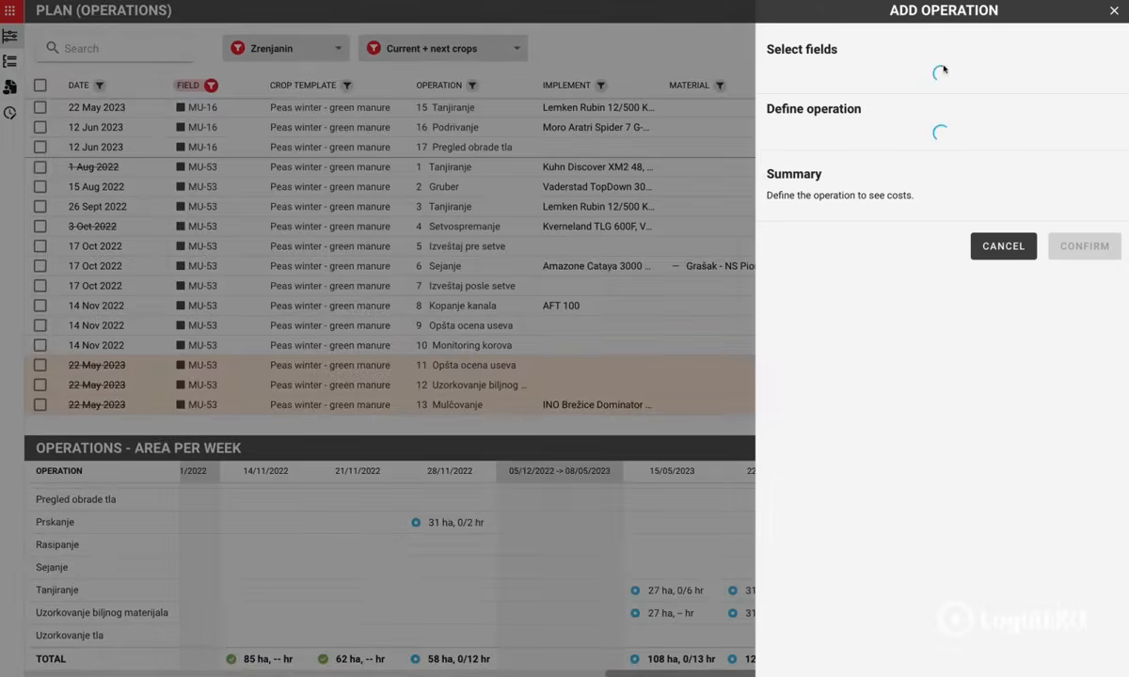
Choose field MU-53 and the Tillage: Tanjiranje operation for the new entry
left_click(941, 76)
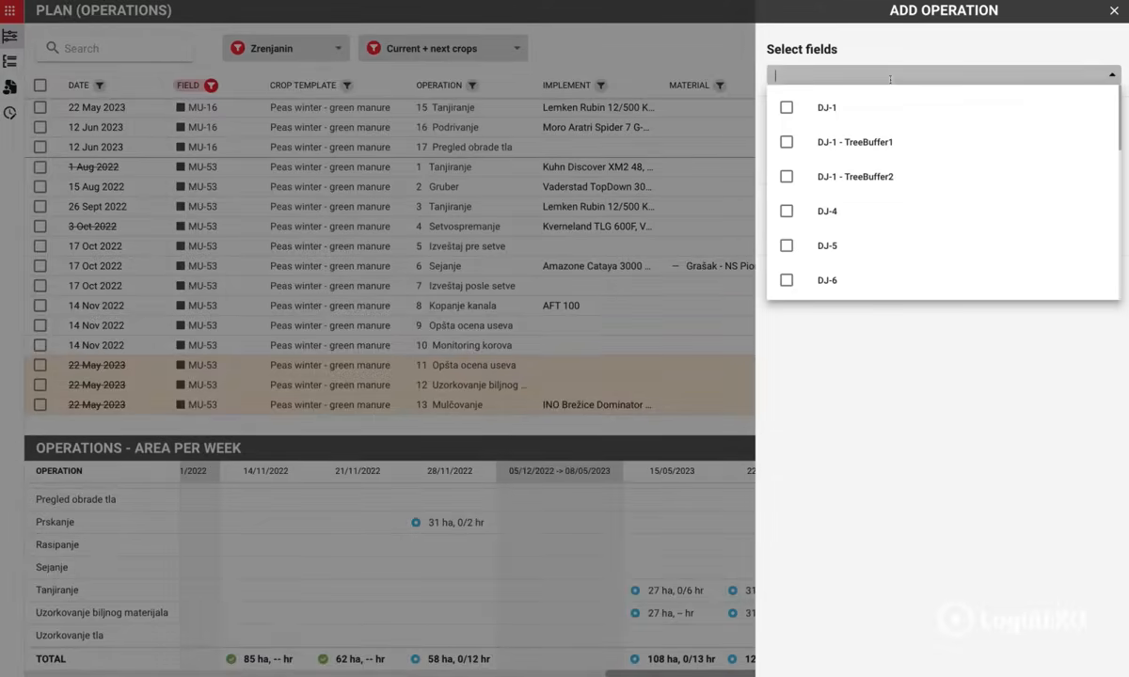
type("Mu-5")
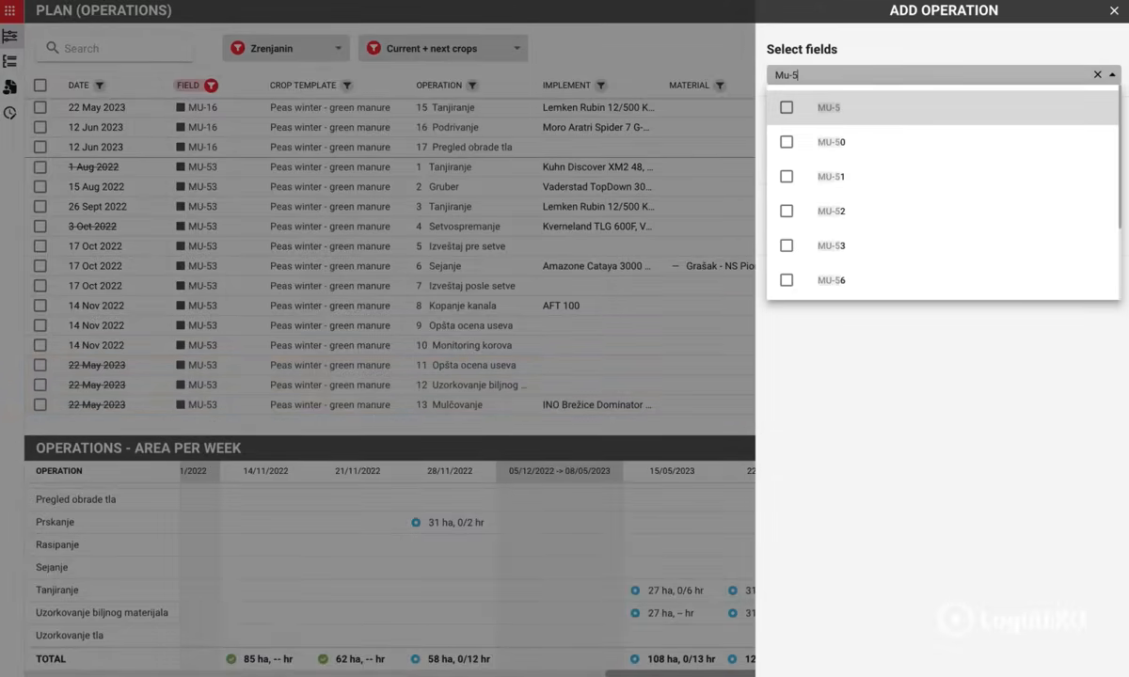
left_click(832, 245)
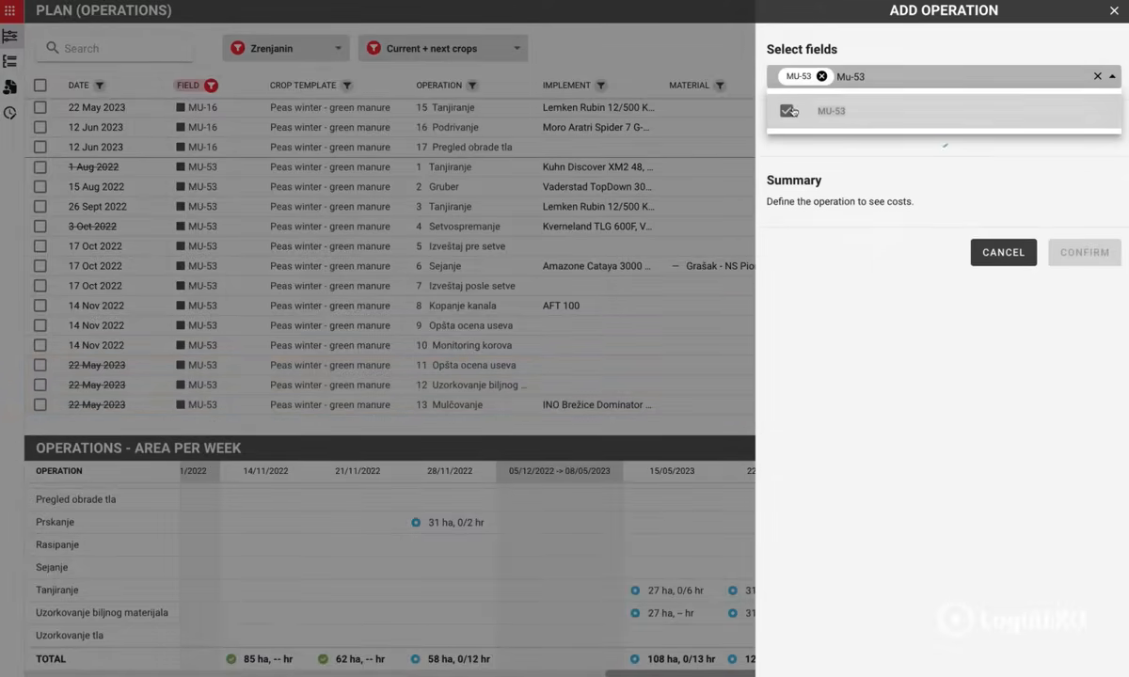
left_click(981, 166)
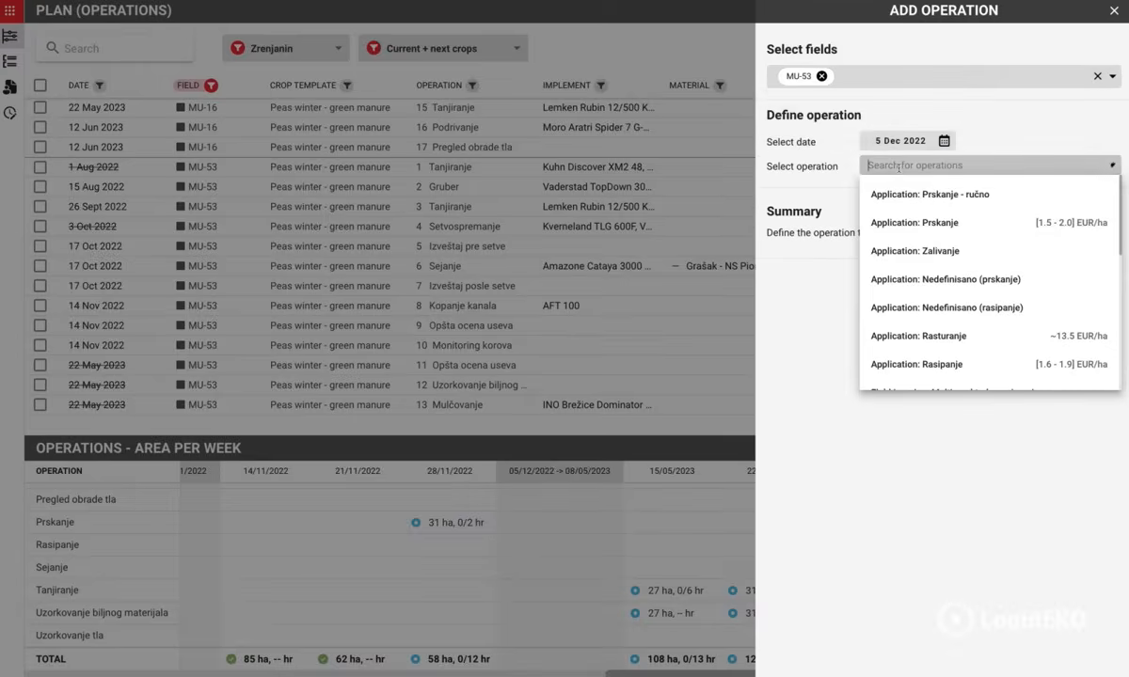
type("Tillage")
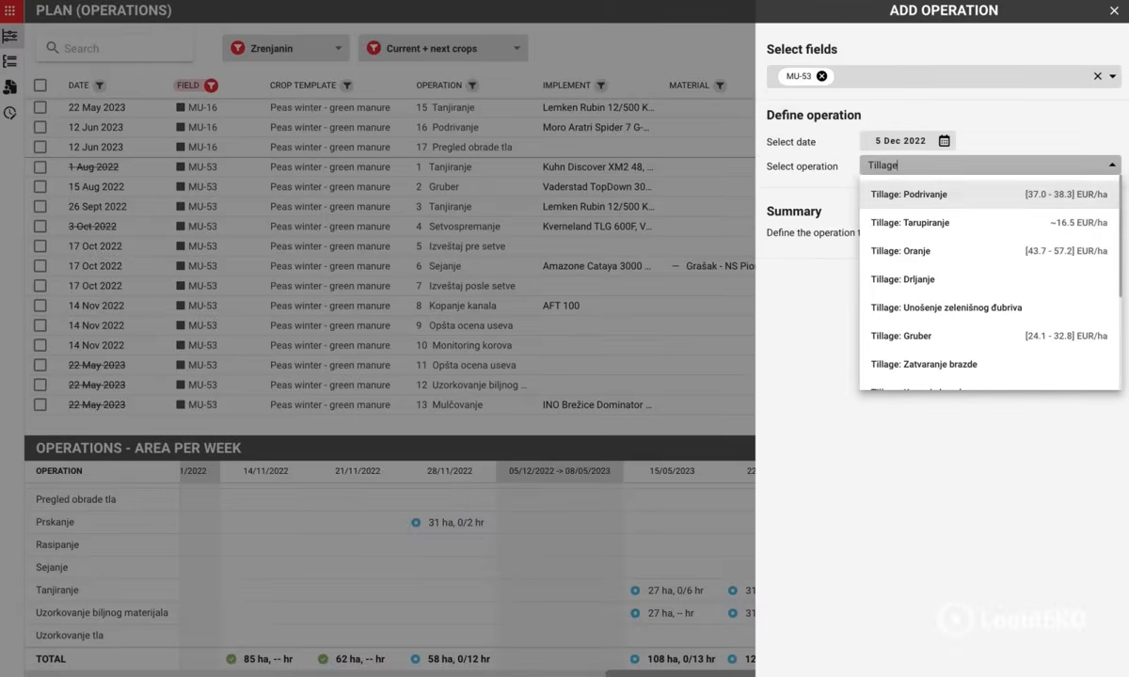
scroll("down", 3)
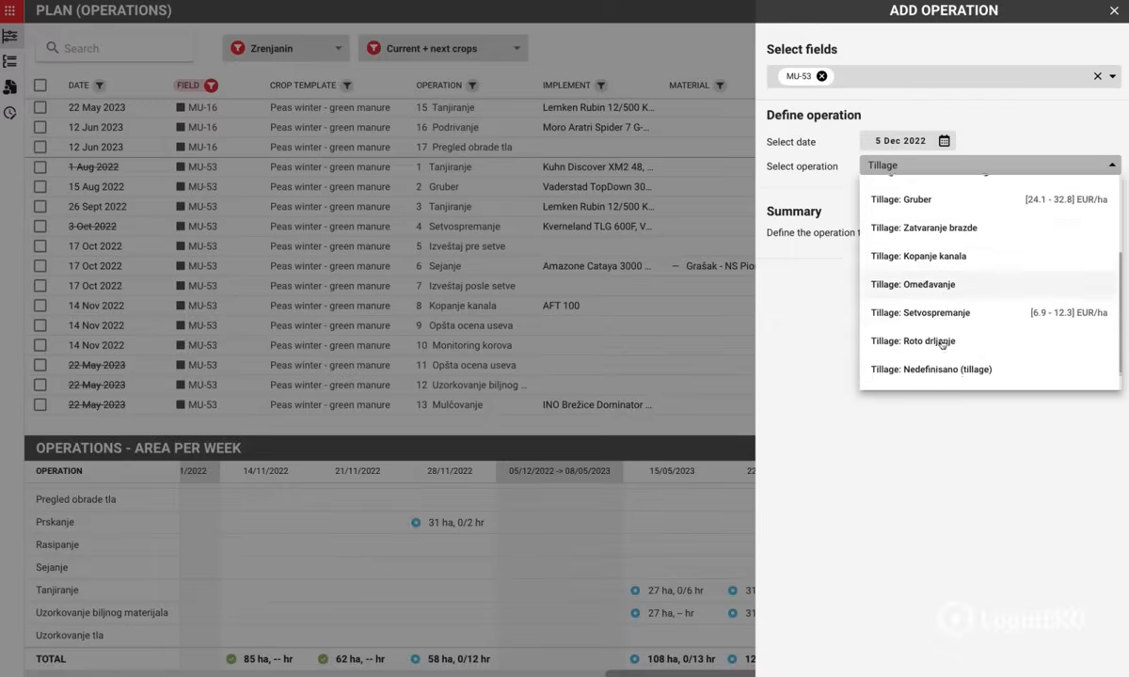
left_click(928, 170)
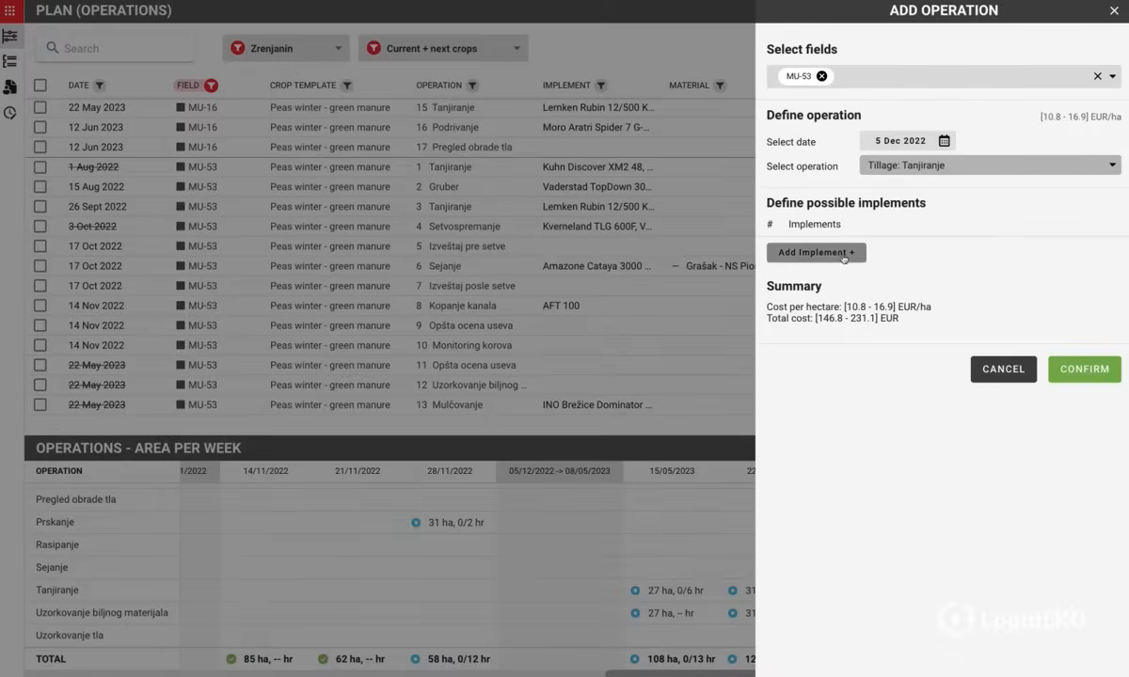
Add the Kuhn Discover XM2 48 implement, confirm the operation and proceed to vehicle scheduling
left_click(815, 252)
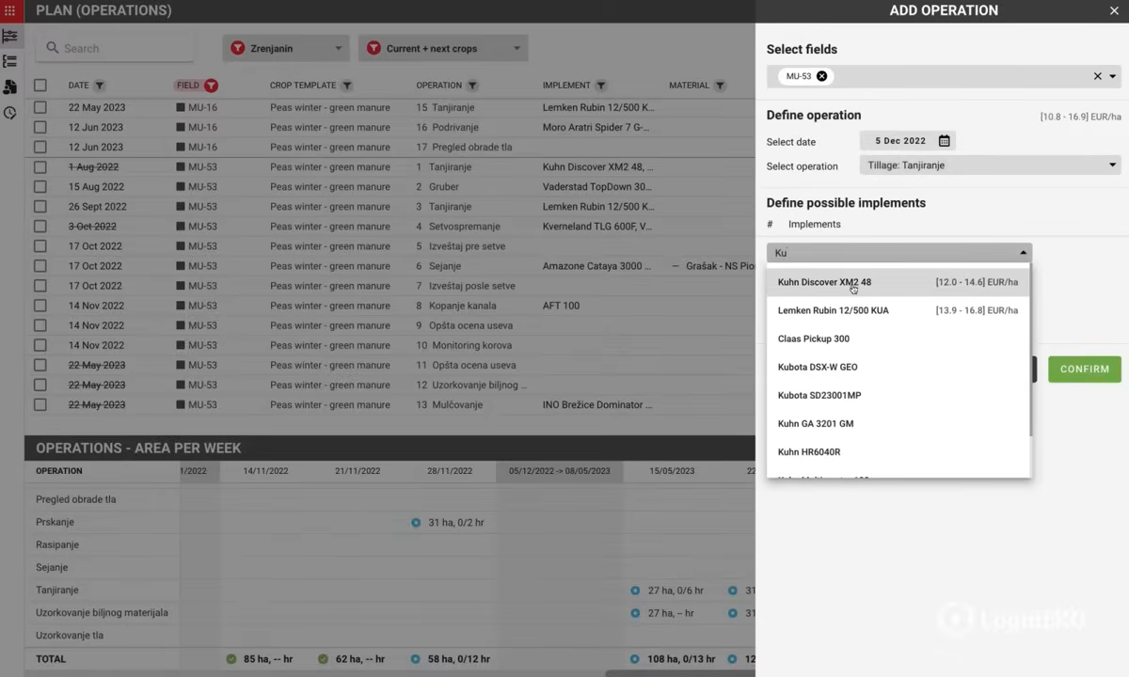
left_click(824, 282)
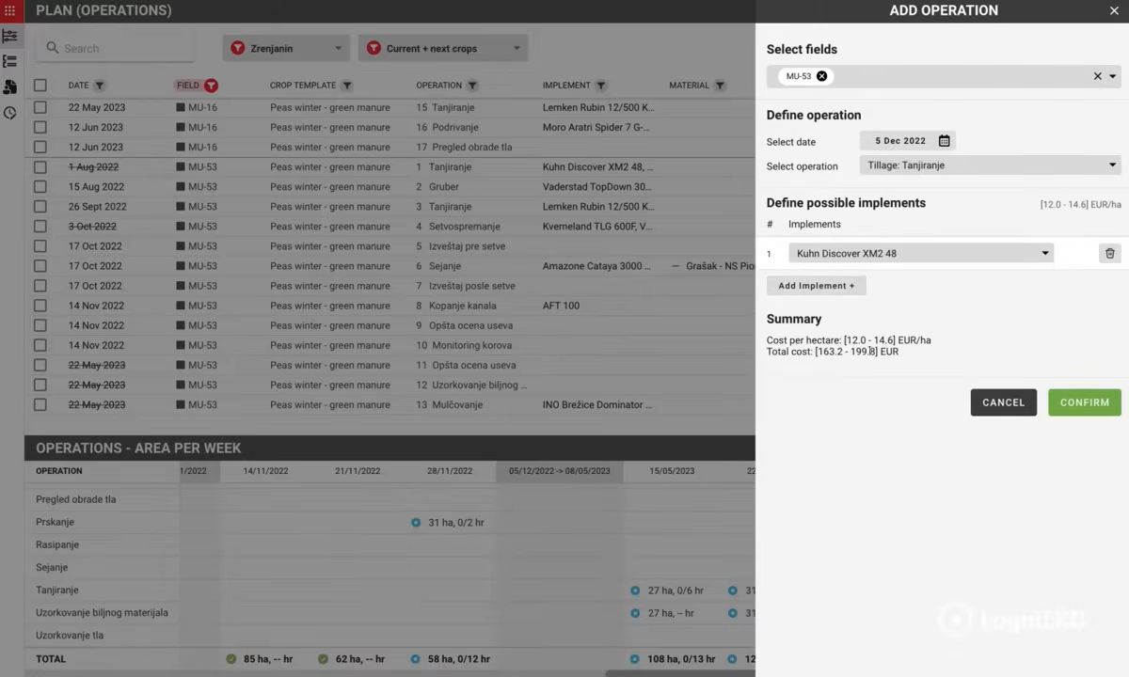
left_click(1084, 402)
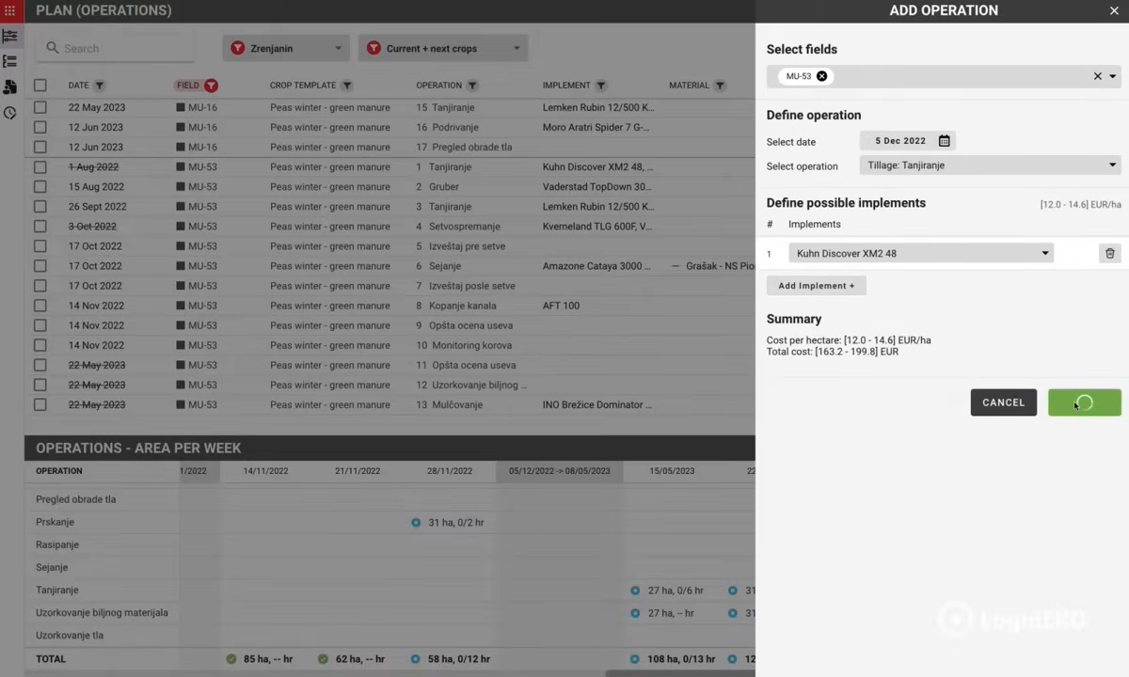
left_click(1084, 403)
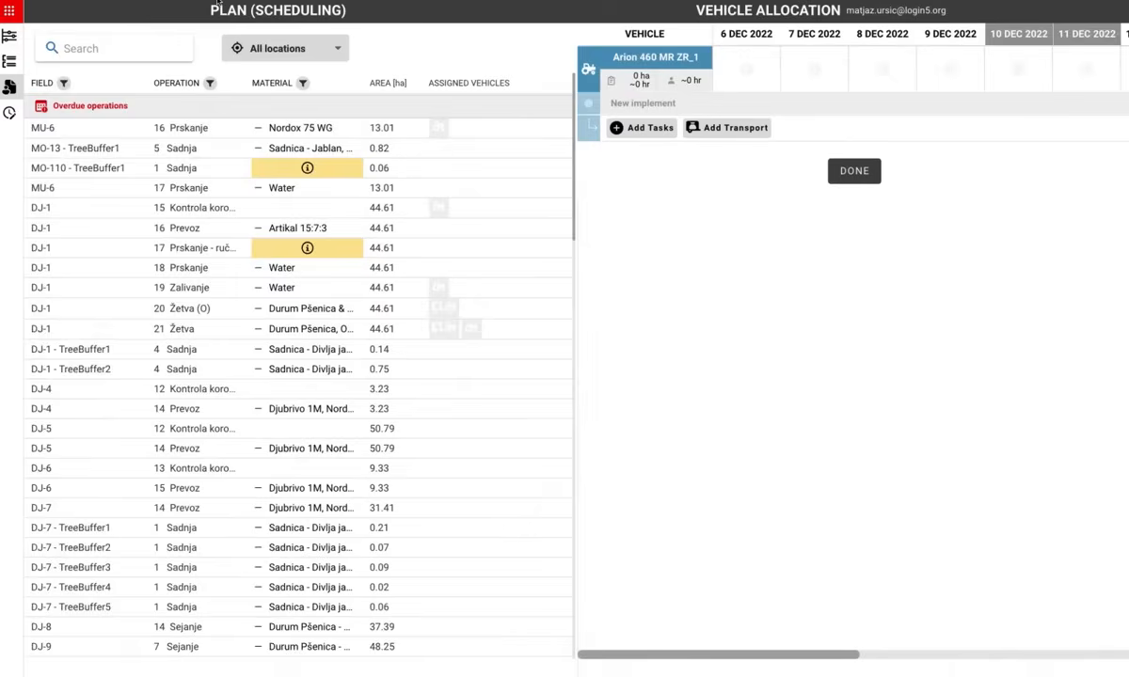
Find MU-53 and allocate its Tanjiranje task to Arion 460 MR ZR_1 with the Kuhn Discover XM2 48
left_click(113, 49)
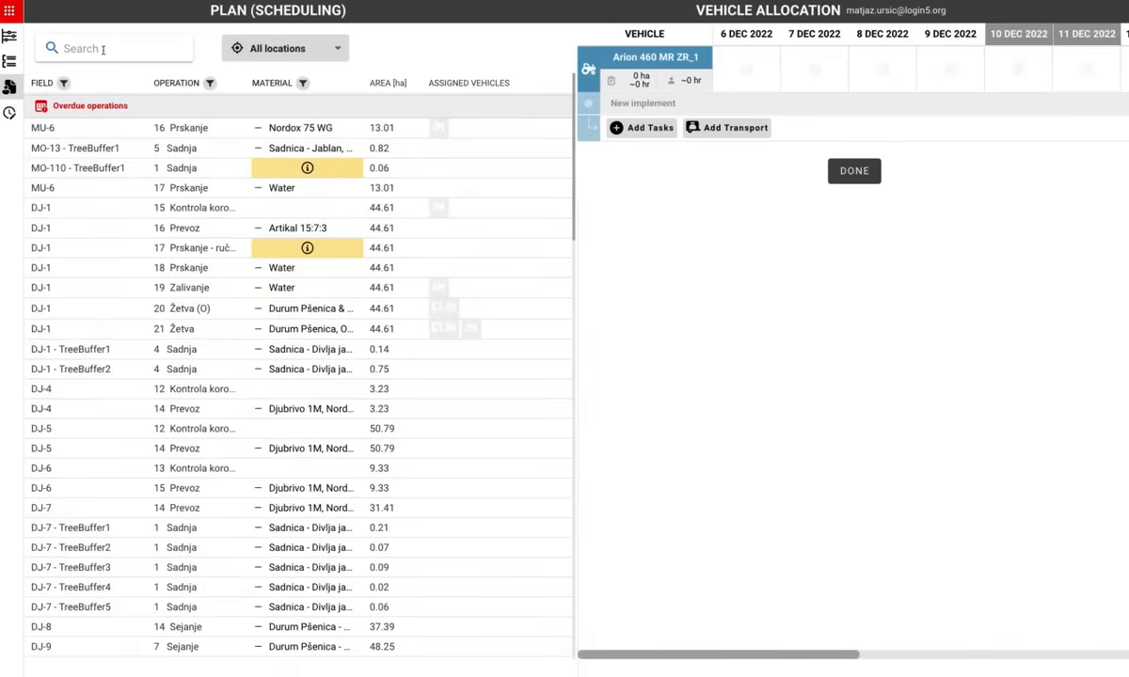
type("MU-53")
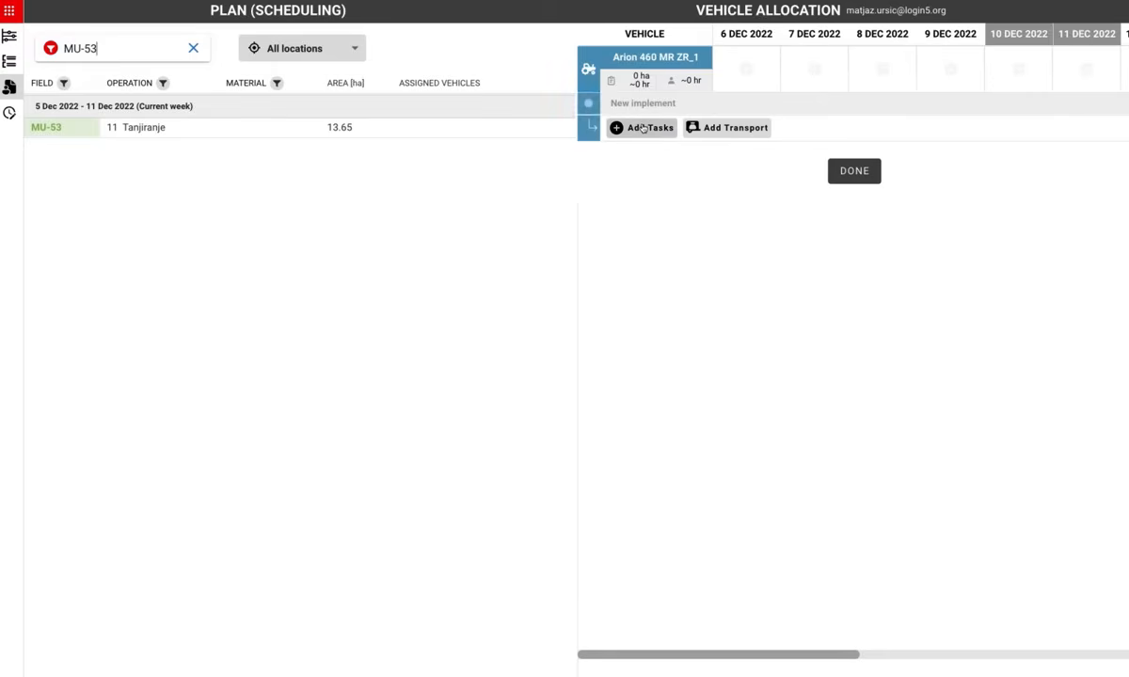
left_click(644, 128)
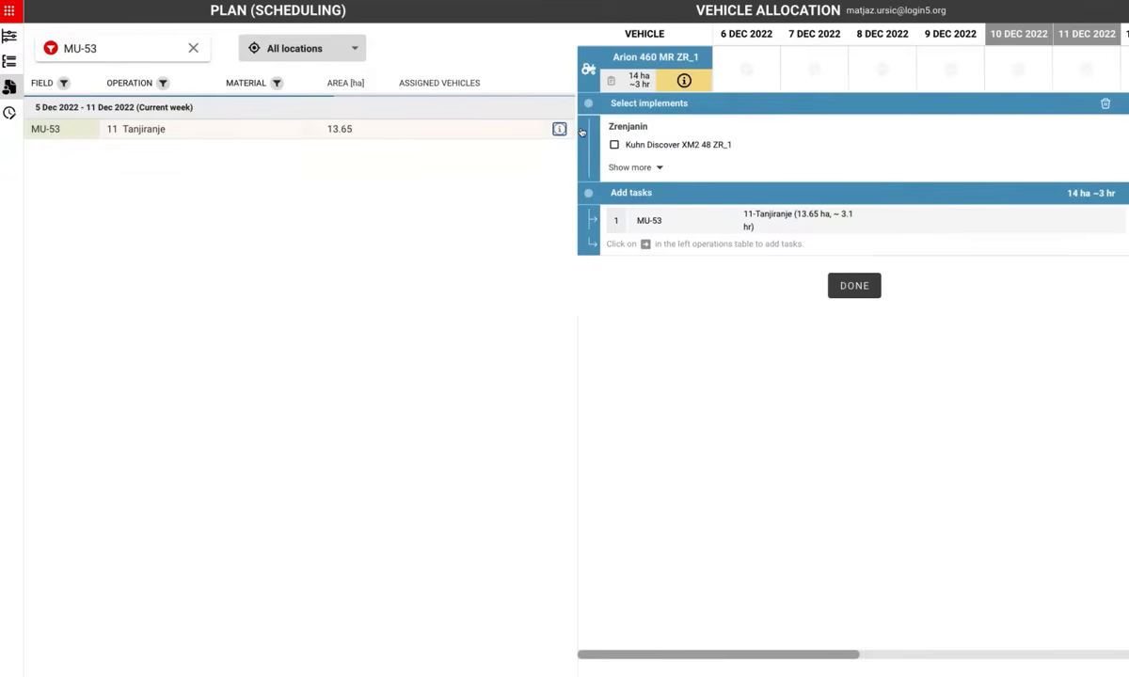
left_click(614, 143)
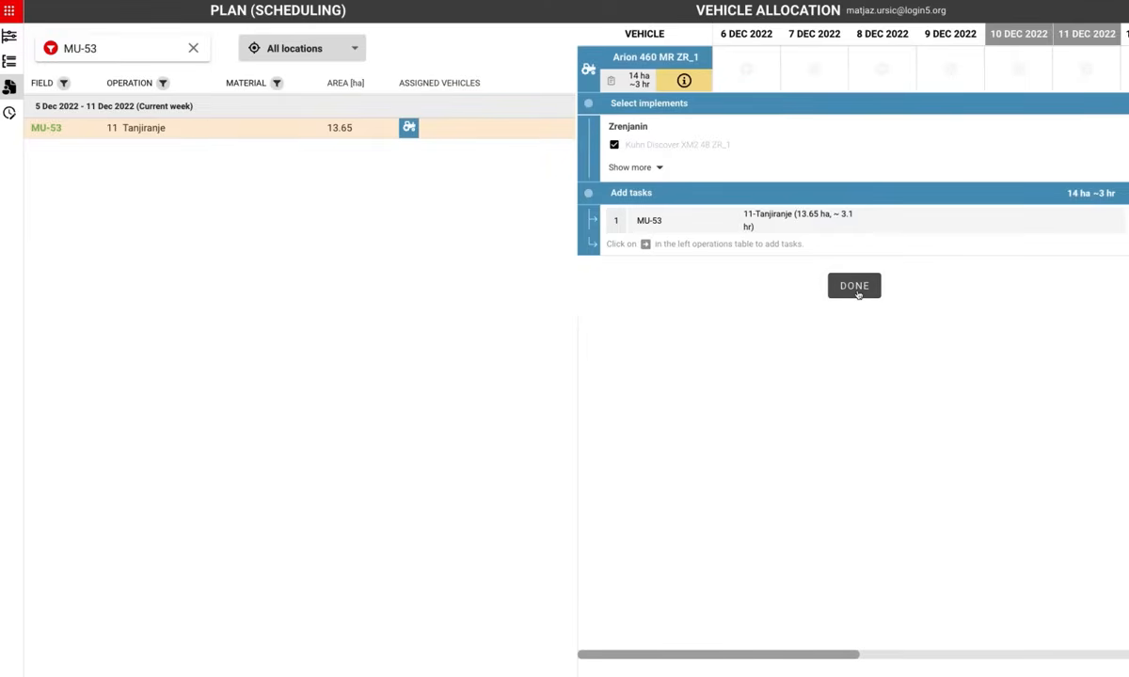
left_click(854, 286)
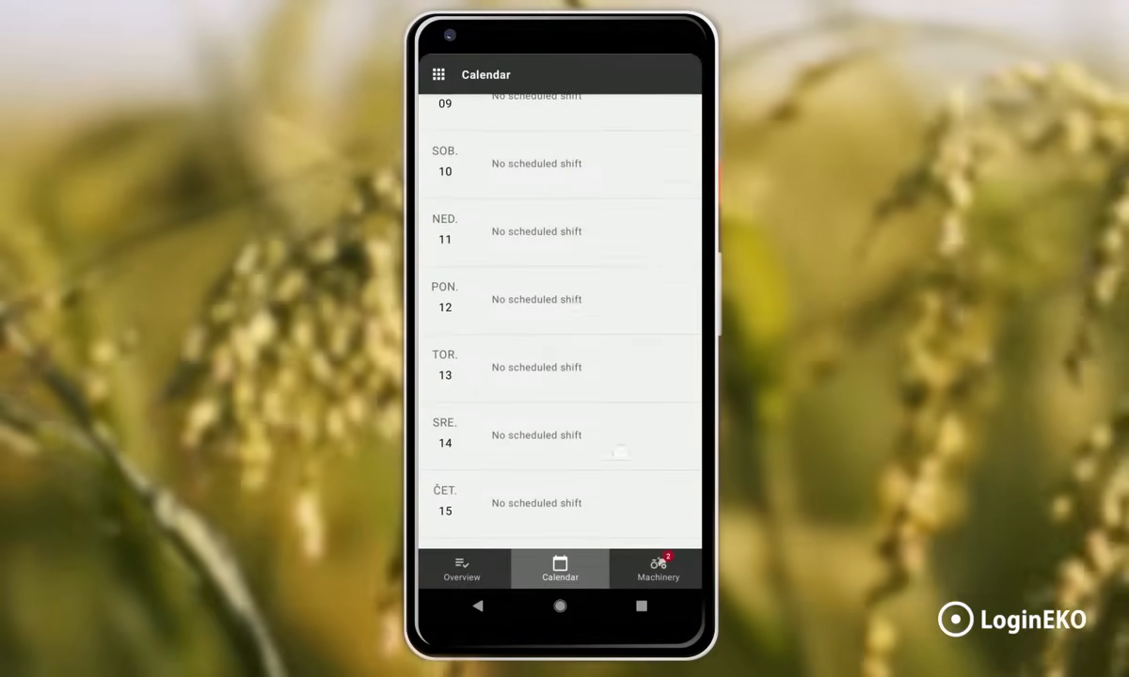
Open the 6 December shift in the mobile Calendar and its scheduled MU-53 Tanjiranje task
scroll("down", 3)
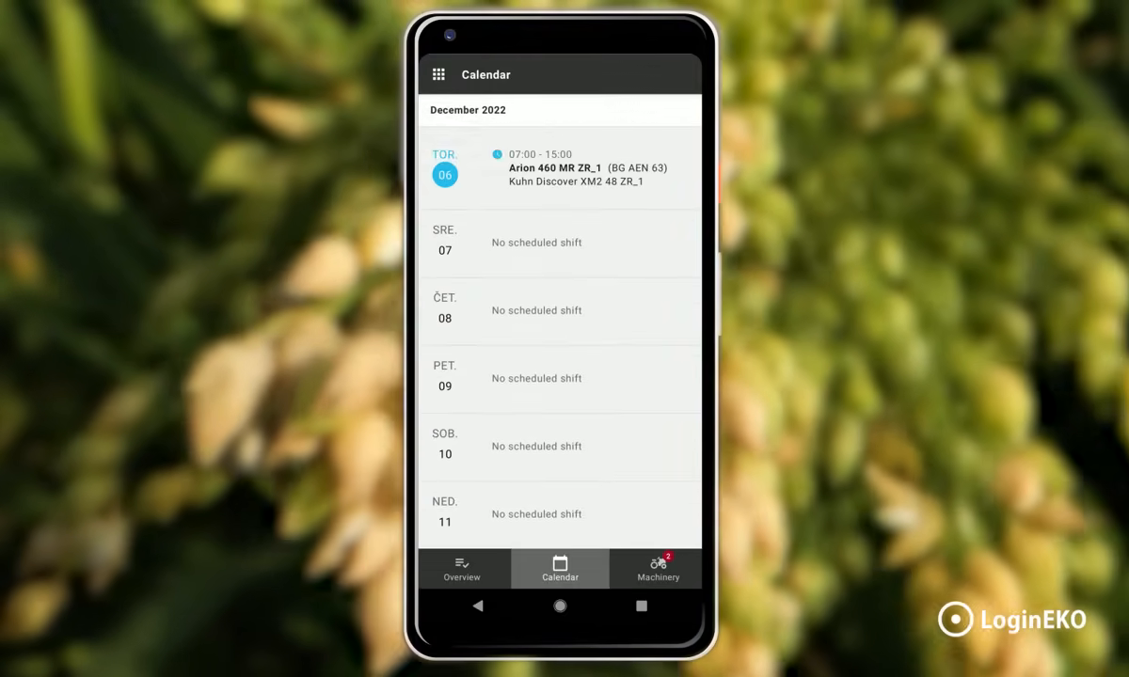
left_click(587, 169)
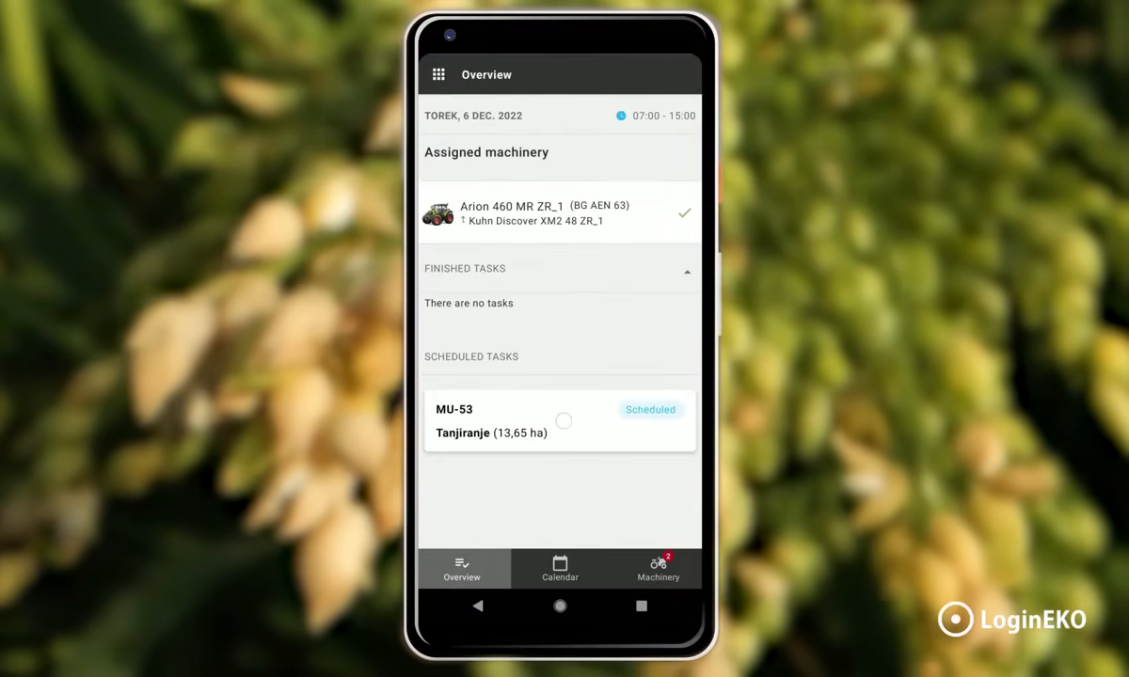
left_click(558, 422)
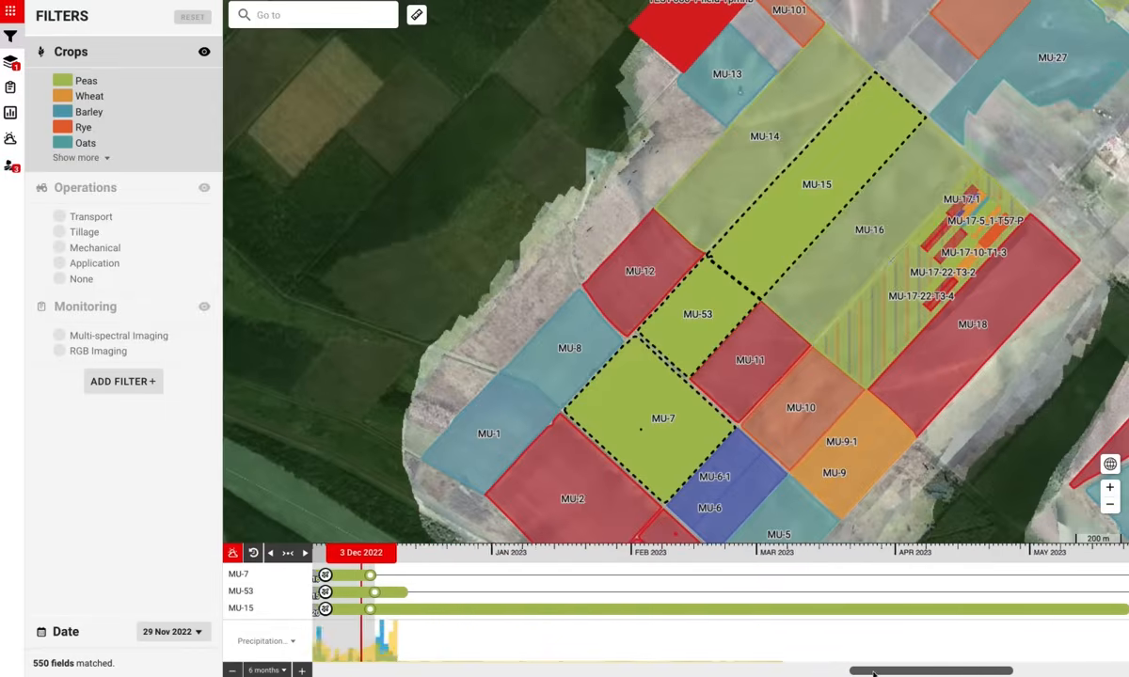
Shift the timeline to autumn 2022, open MU-7's sowing record and view applied rate and elevation layers
left_click_drag(932, 670, 674, 670)
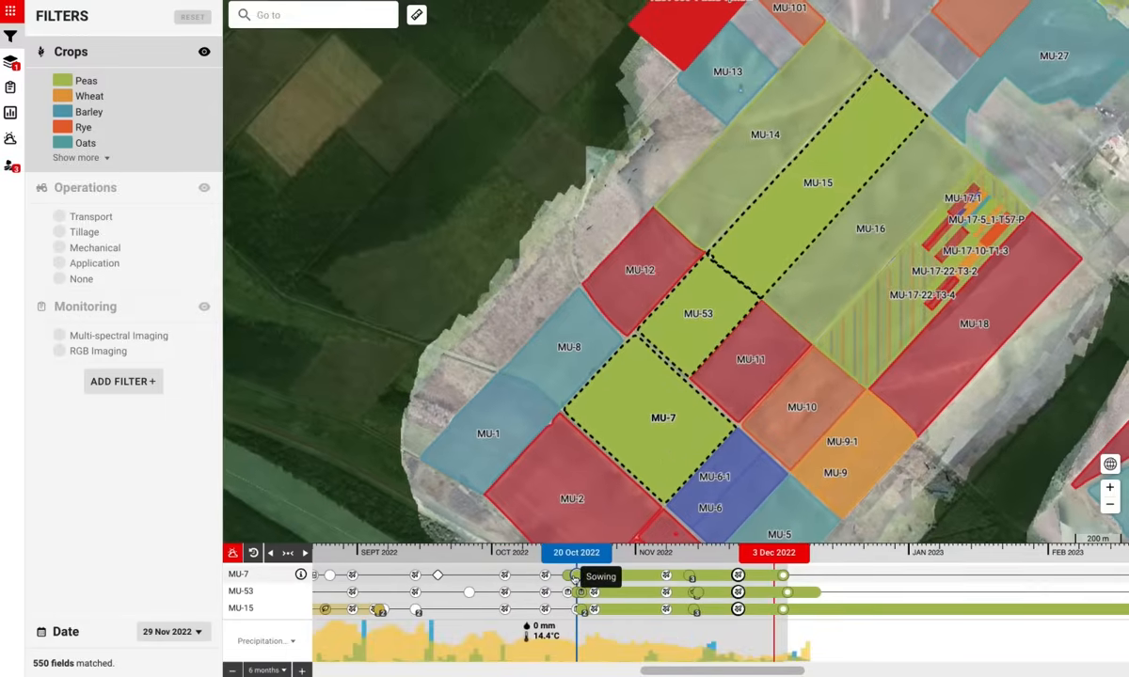
left_click(569, 576)
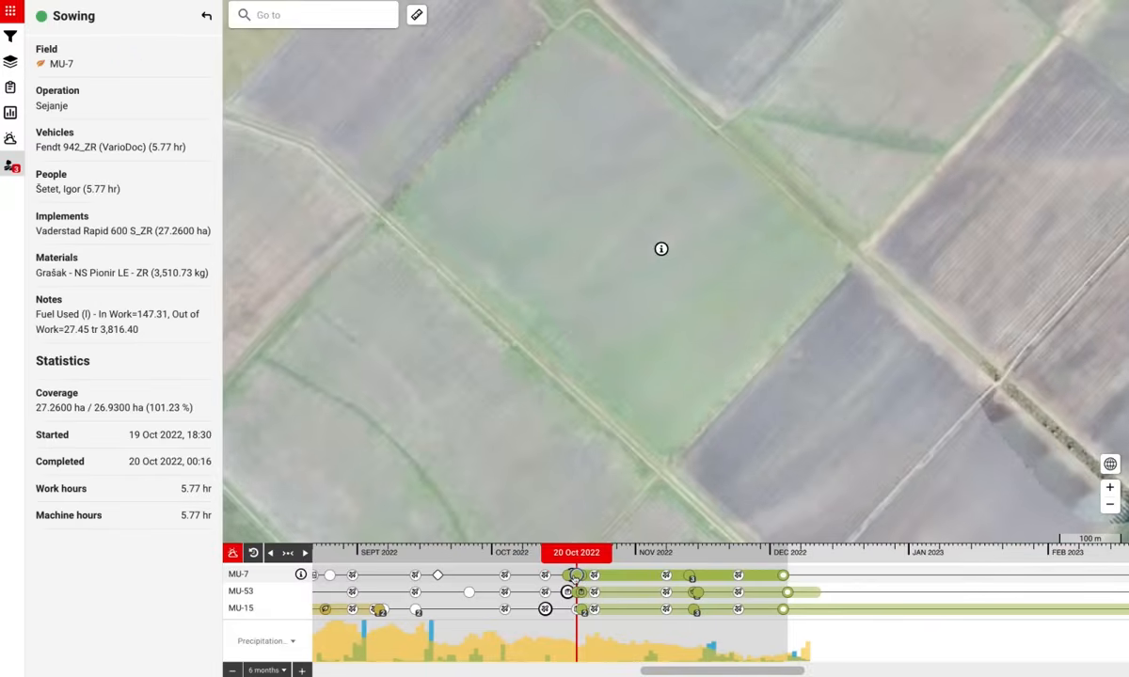
left_click(660, 249)
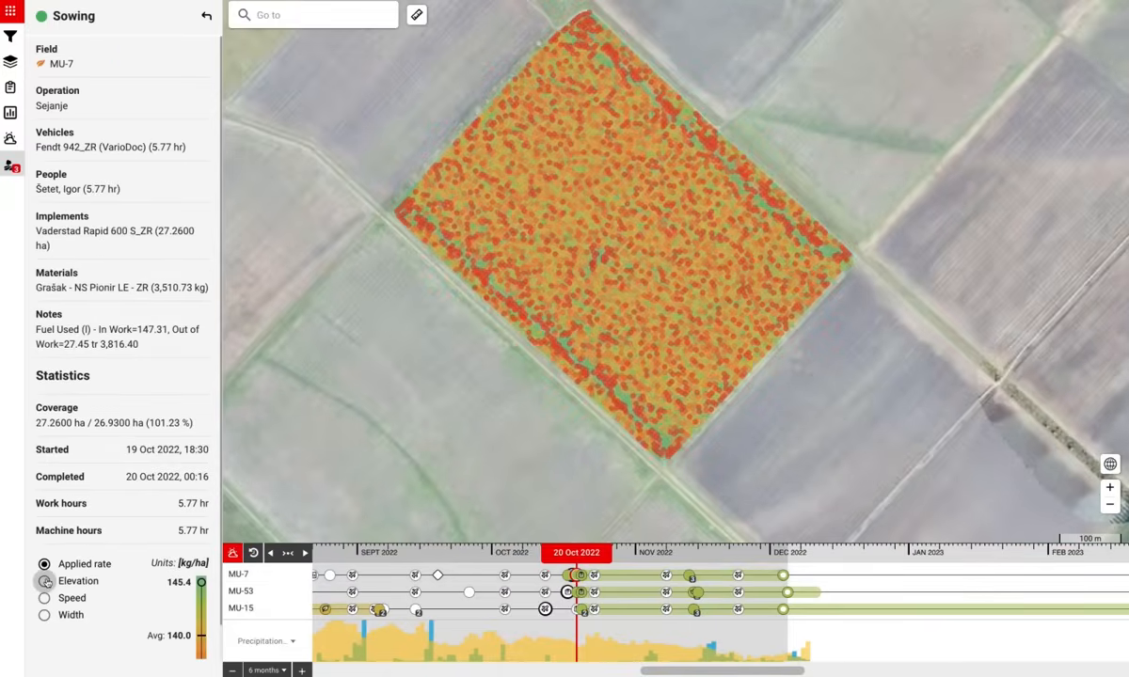
left_click(46, 580)
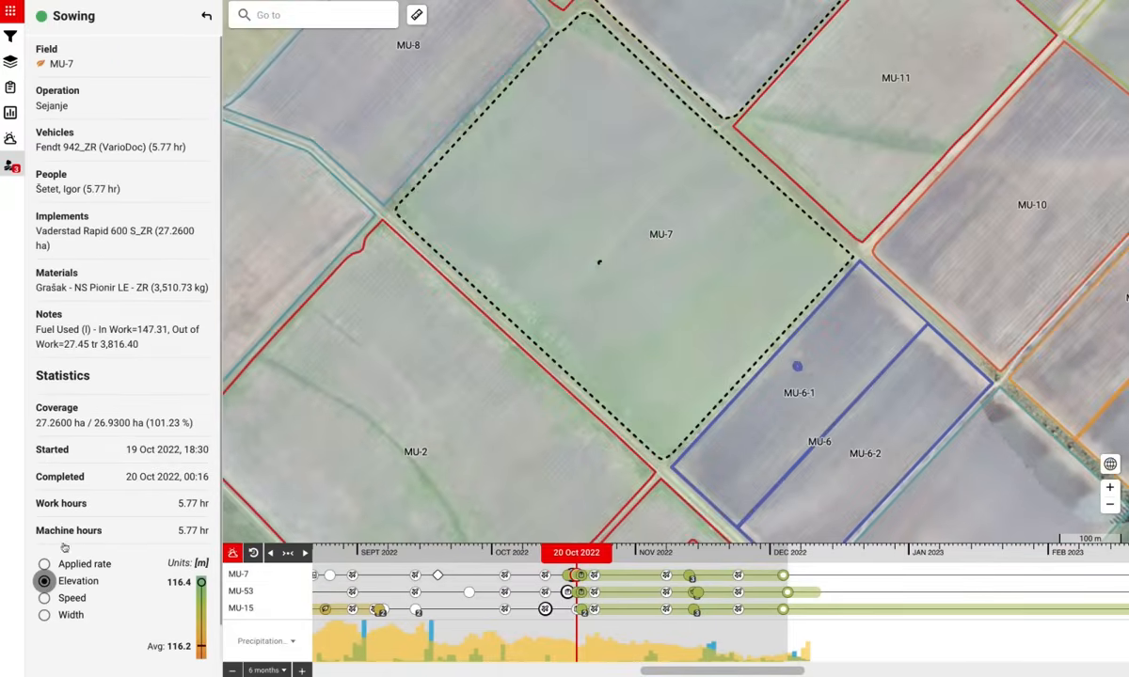
left_click(45, 580)
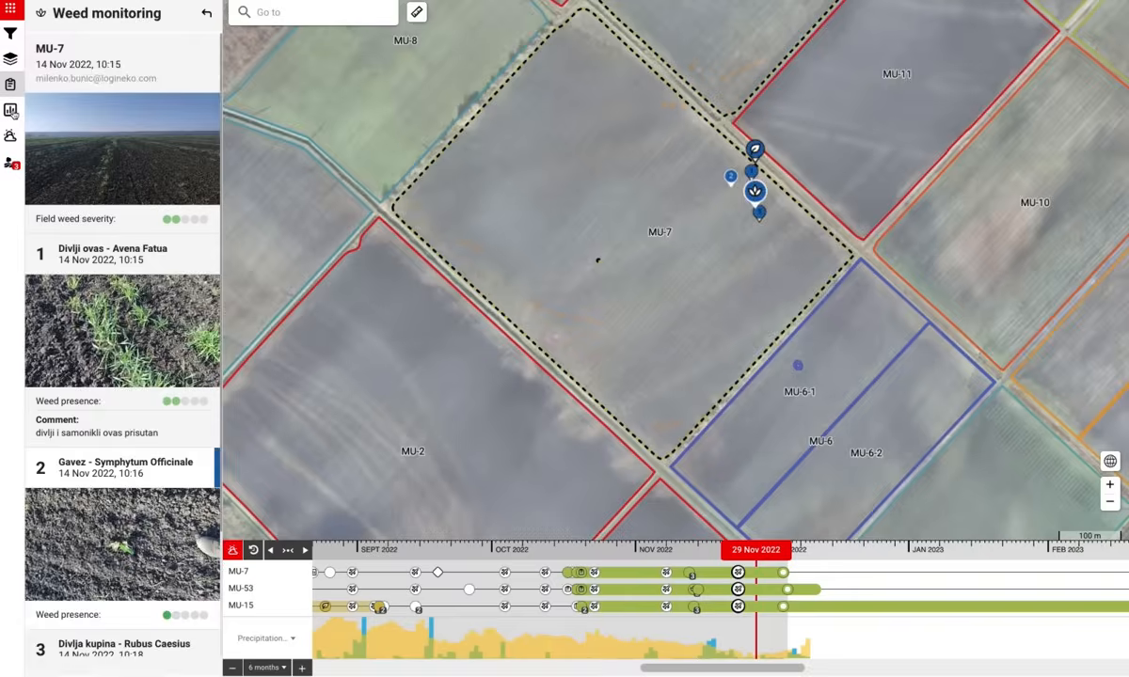
Show the soil nutrients pH sampling layer over MU-7
left_click(11, 105)
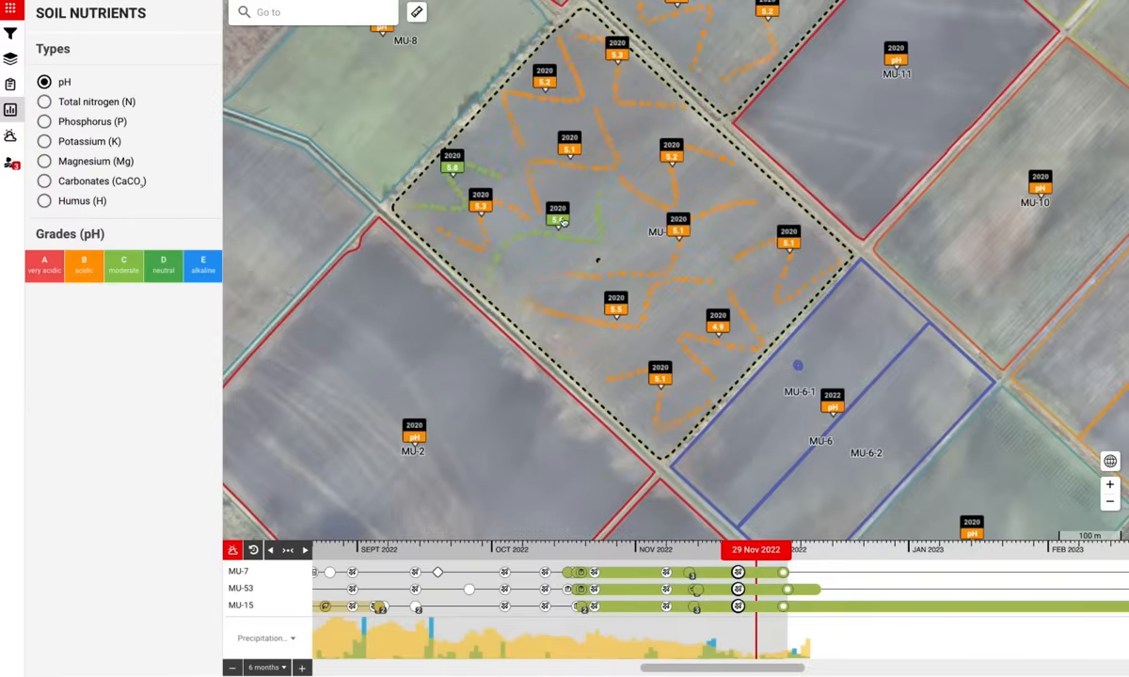
mouse_move(557, 219)
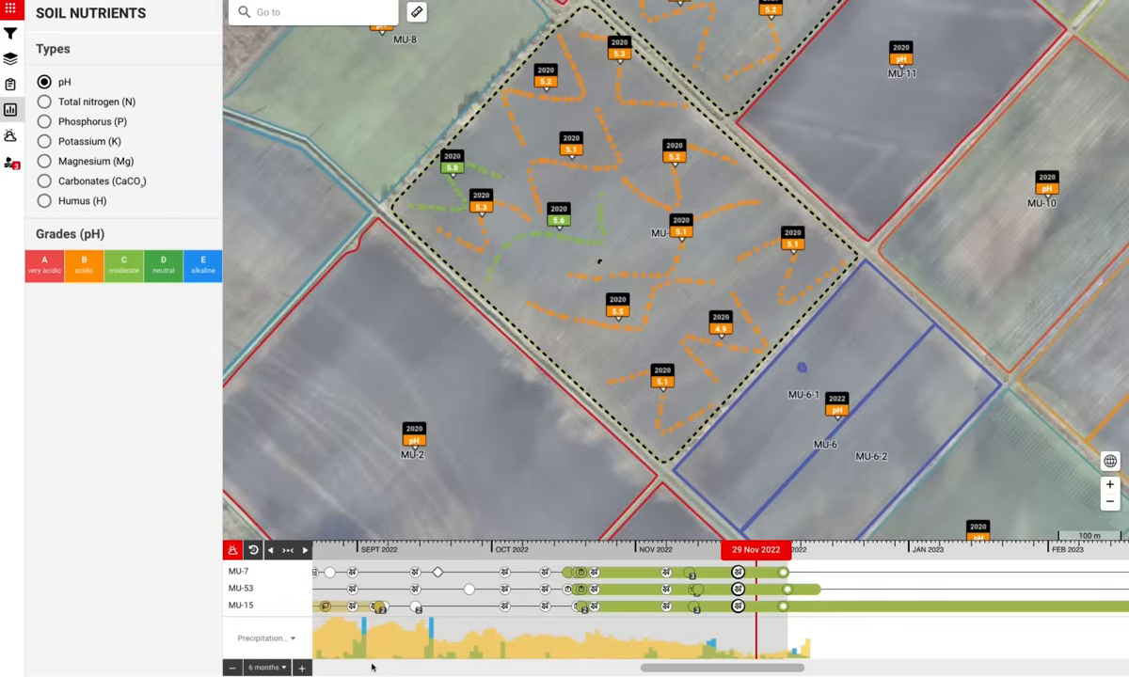
mouse_move(593, 653)
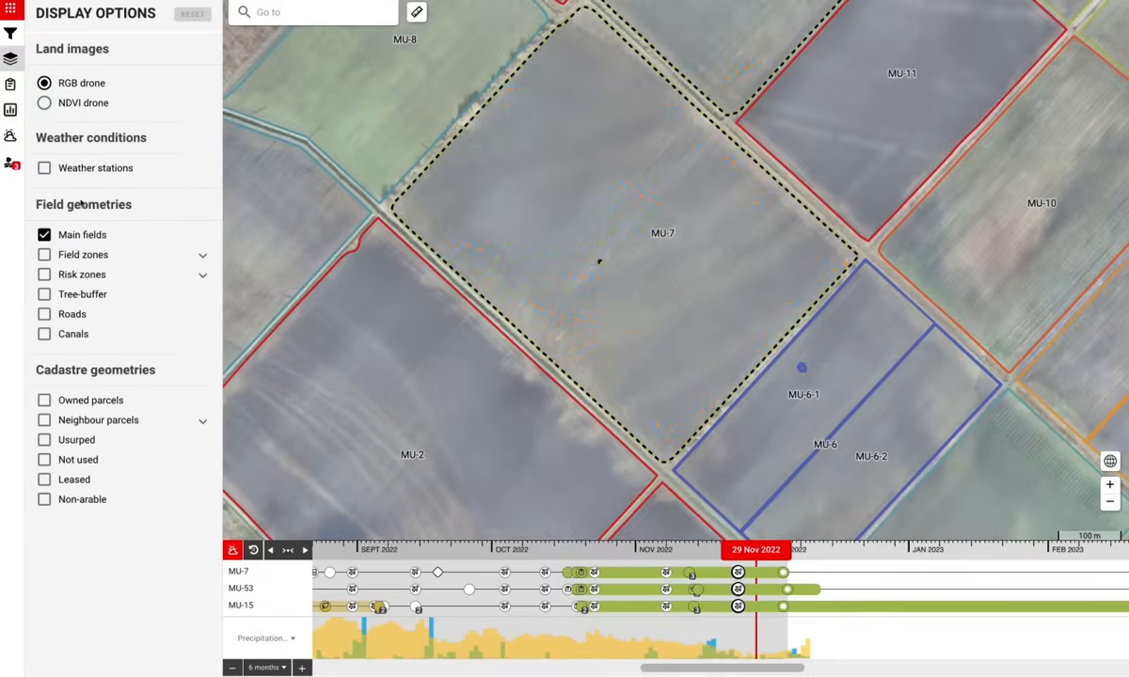
Show maintenance zones, compare with main field boundaries hidden and shown, then hide field zones
left_click(44, 254)
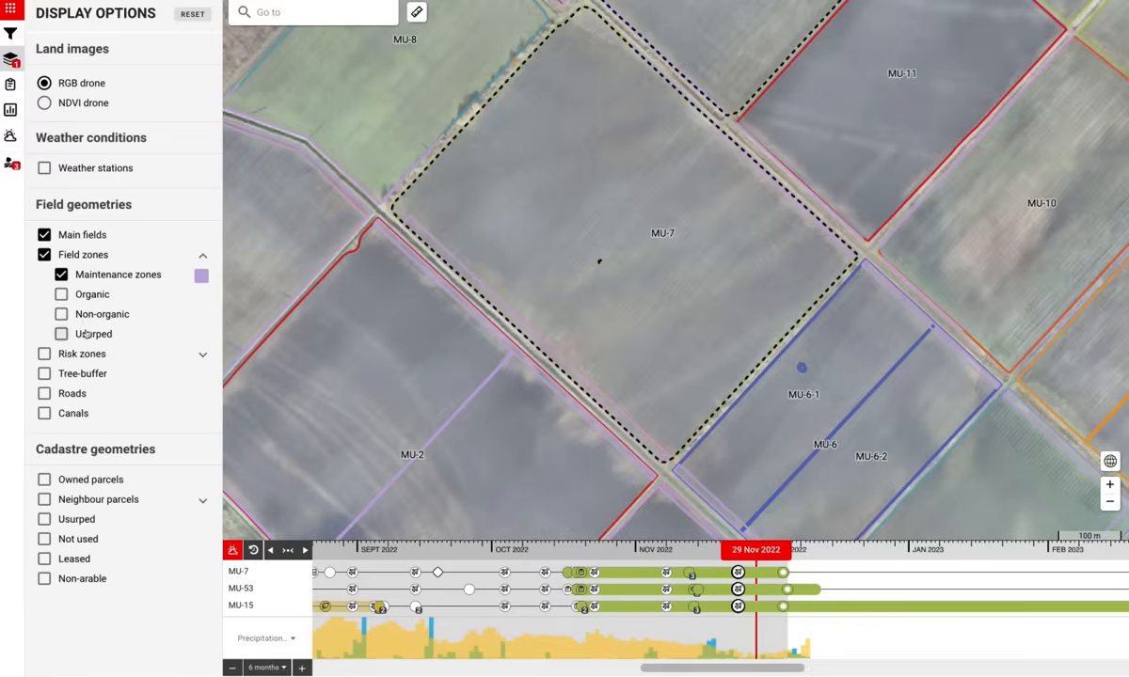
left_click(43, 234)
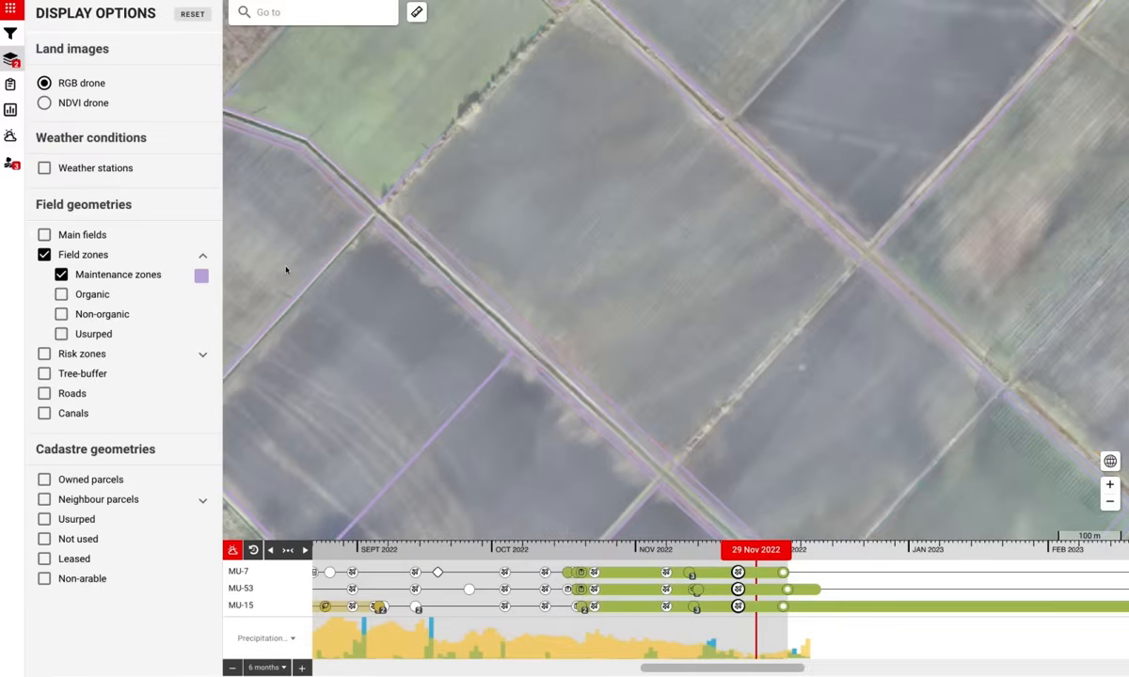
left_click(43, 233)
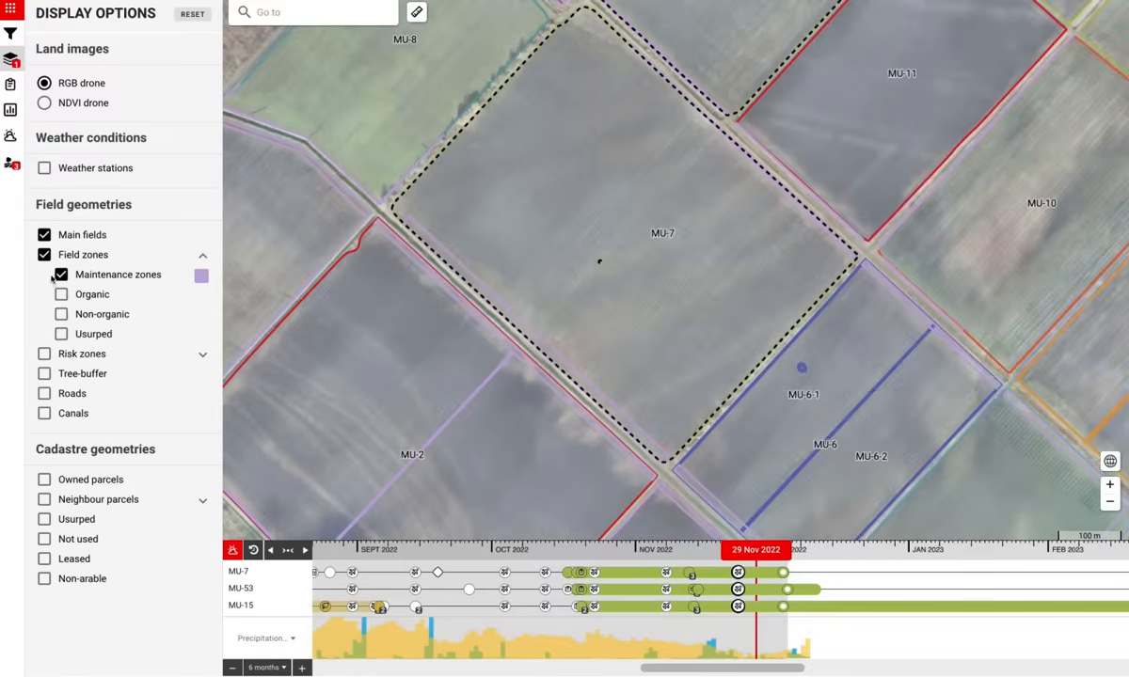
left_click(43, 254)
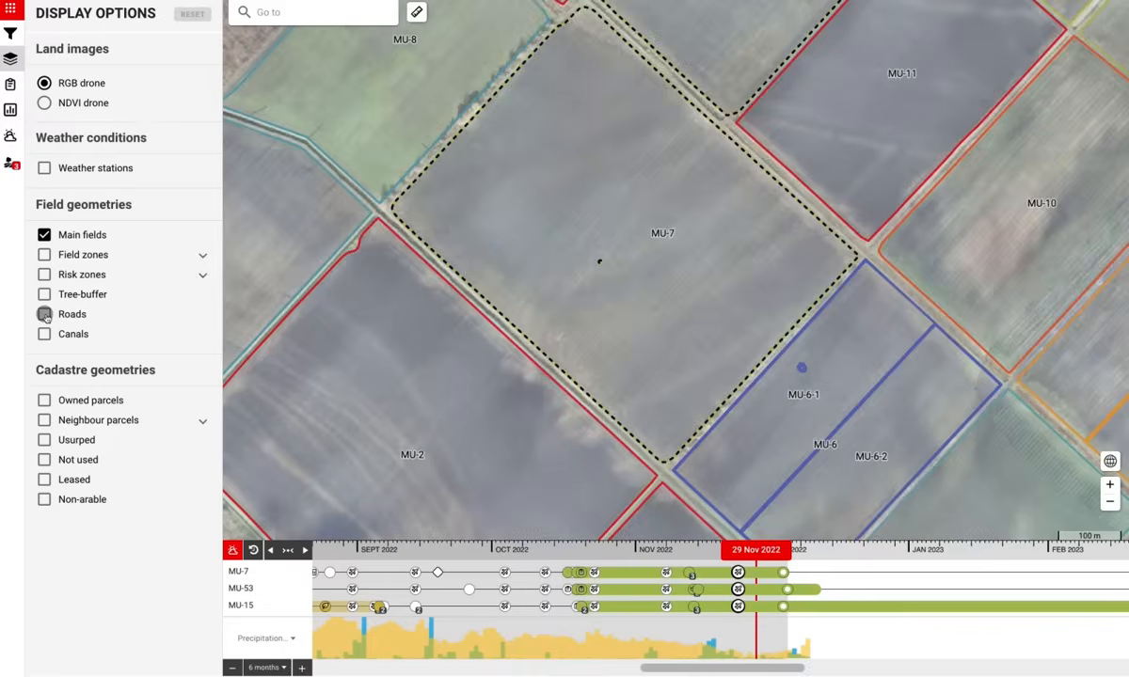
Show roads, compare with main fields hidden and restored, then change another display option
left_click(44, 313)
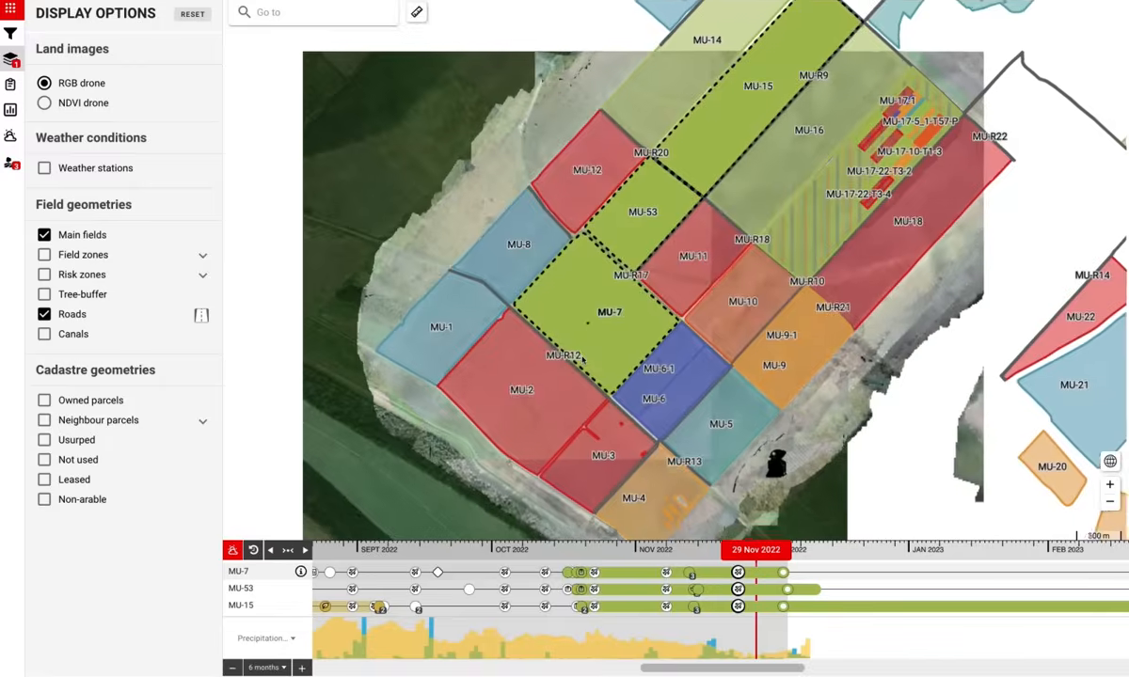
left_click(43, 234)
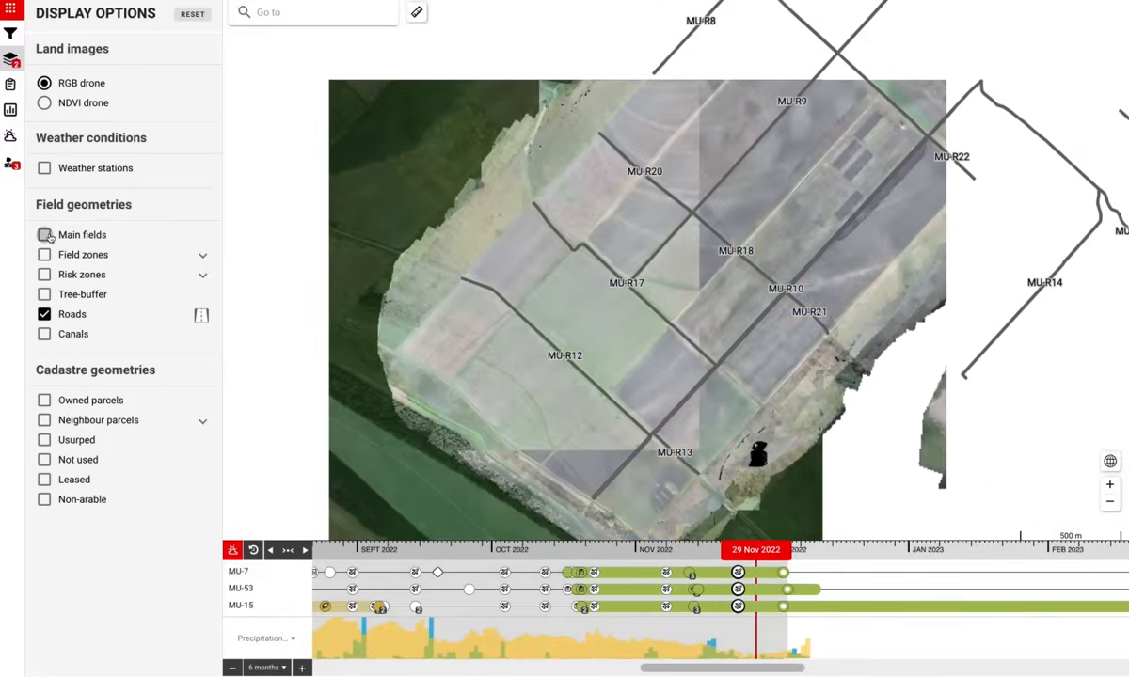
left_click(43, 233)
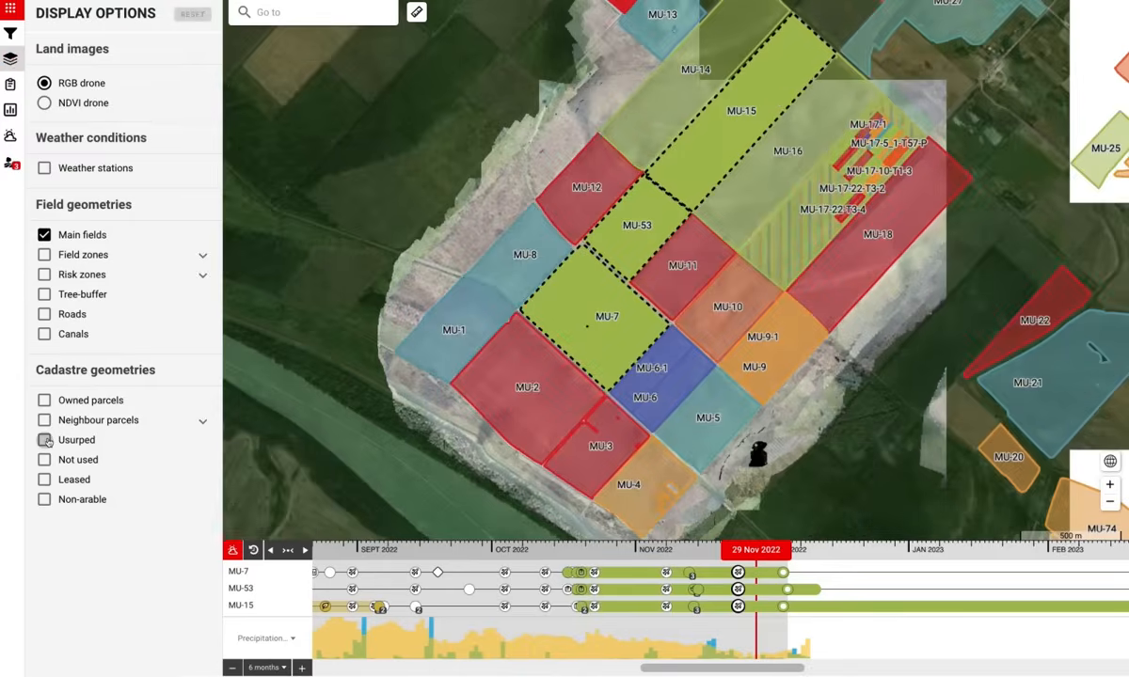
left_click(46, 441)
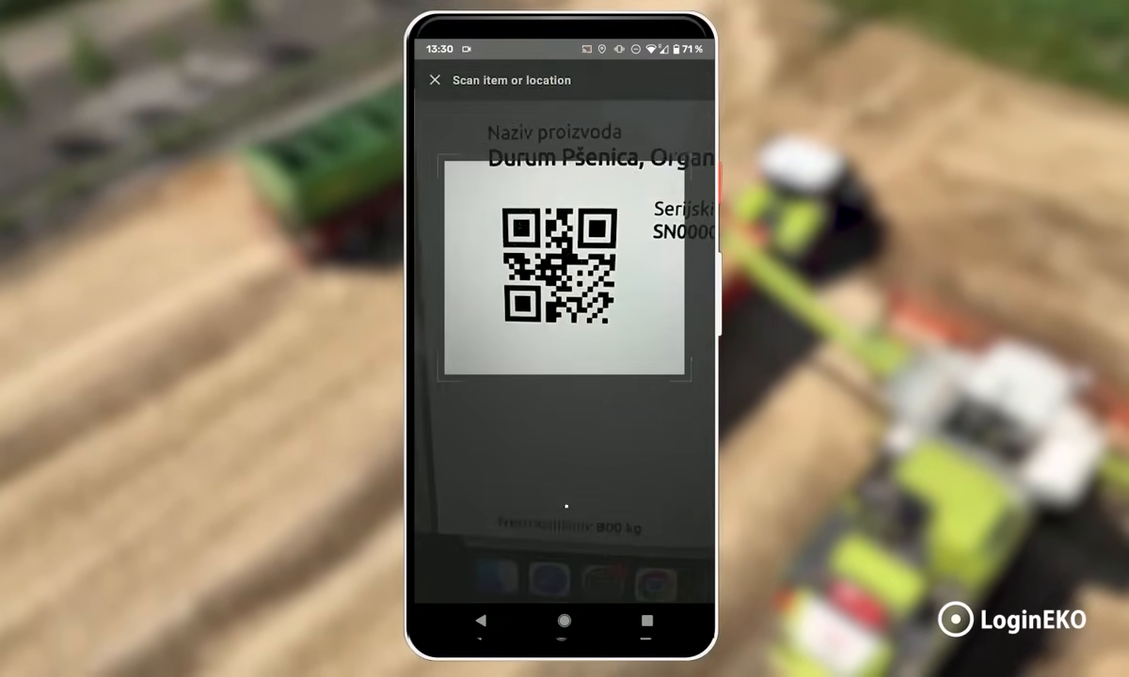
Scan the grain bag's QR label to look up the warehouse item
left_click(564, 283)
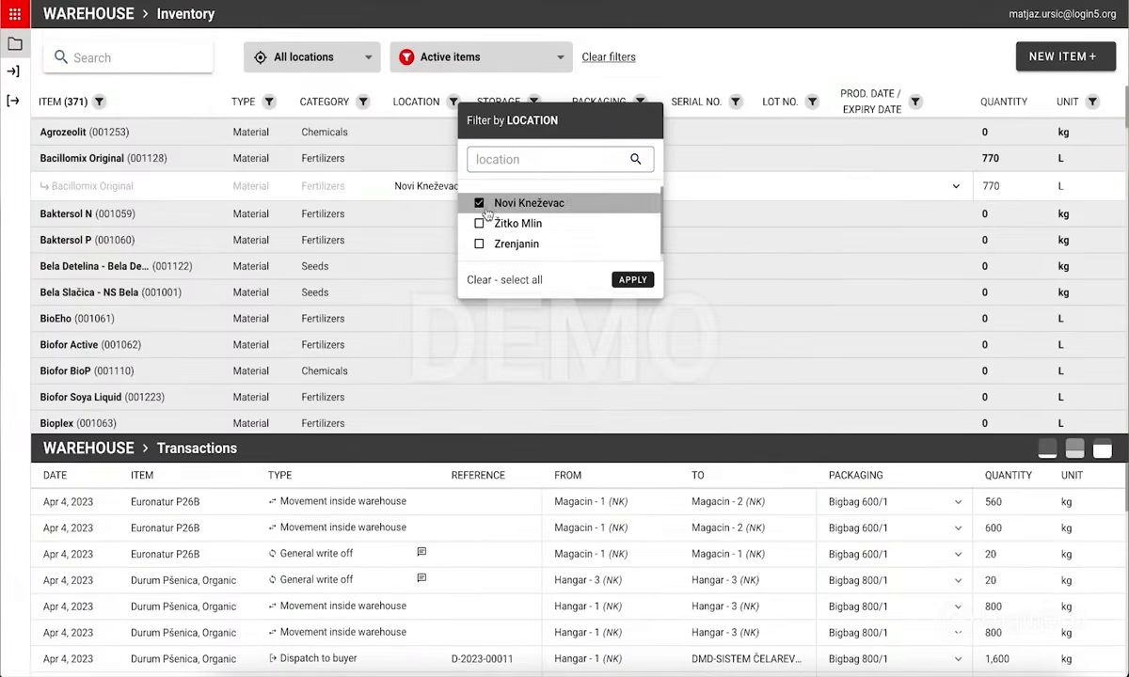
Filter inventory to Novi Kneževac, search 'Durum', and expand the Durum Pšenica item into its Hangar-3 bigbags
left_click(633, 278)
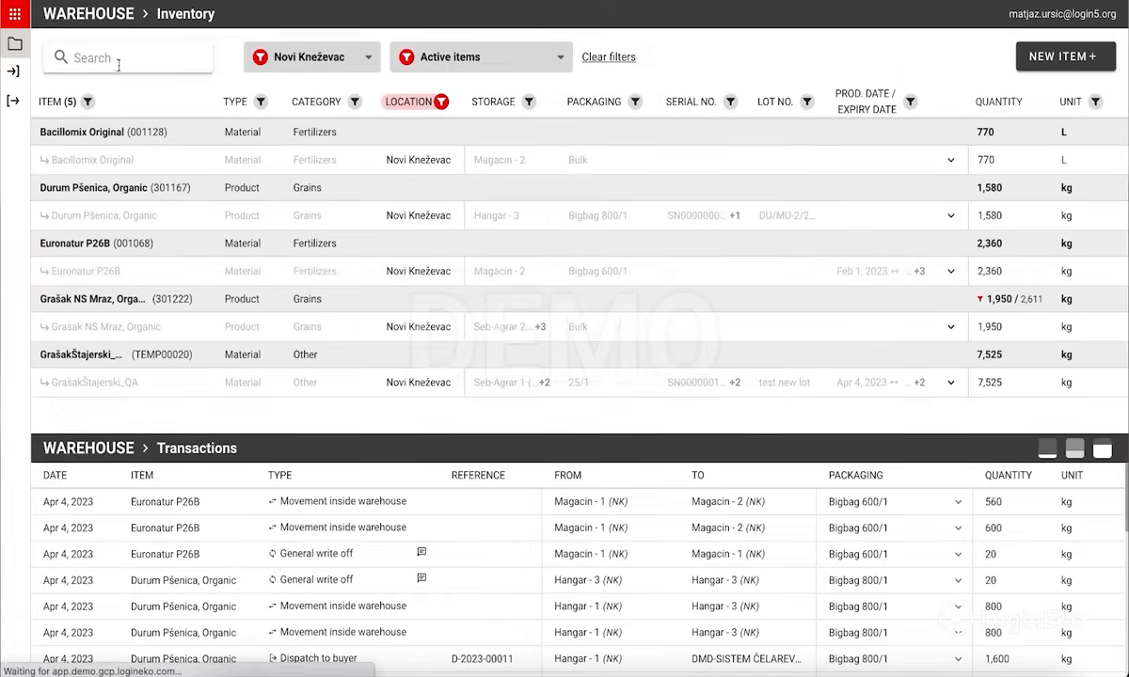
type("Durum")
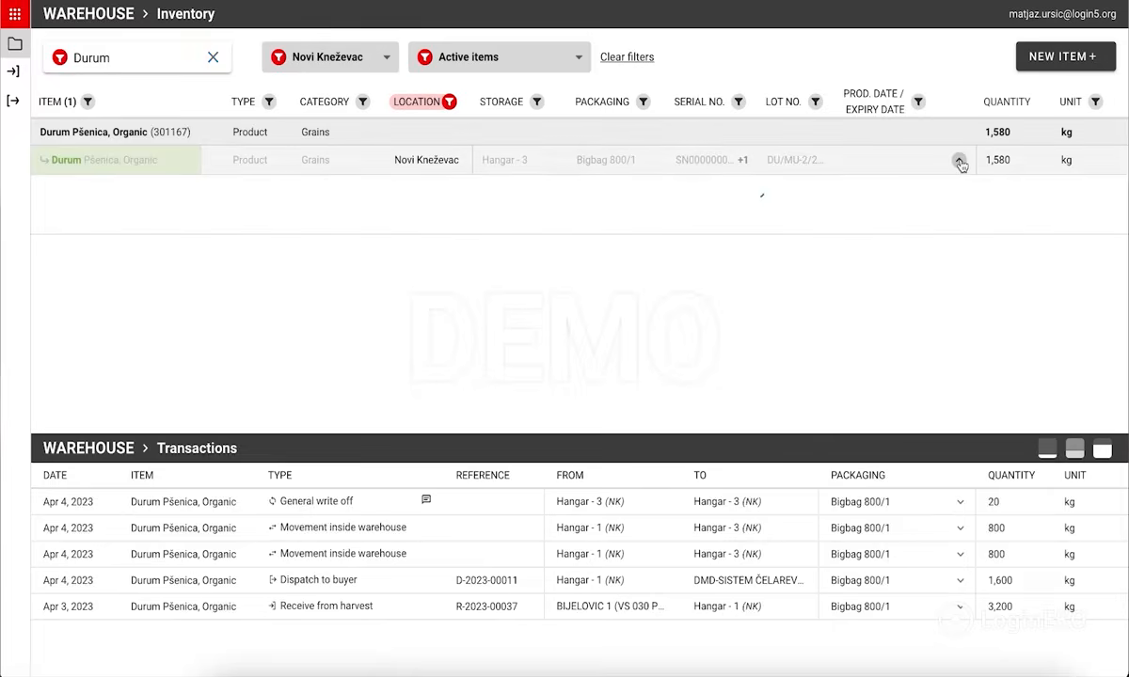
left_click(960, 161)
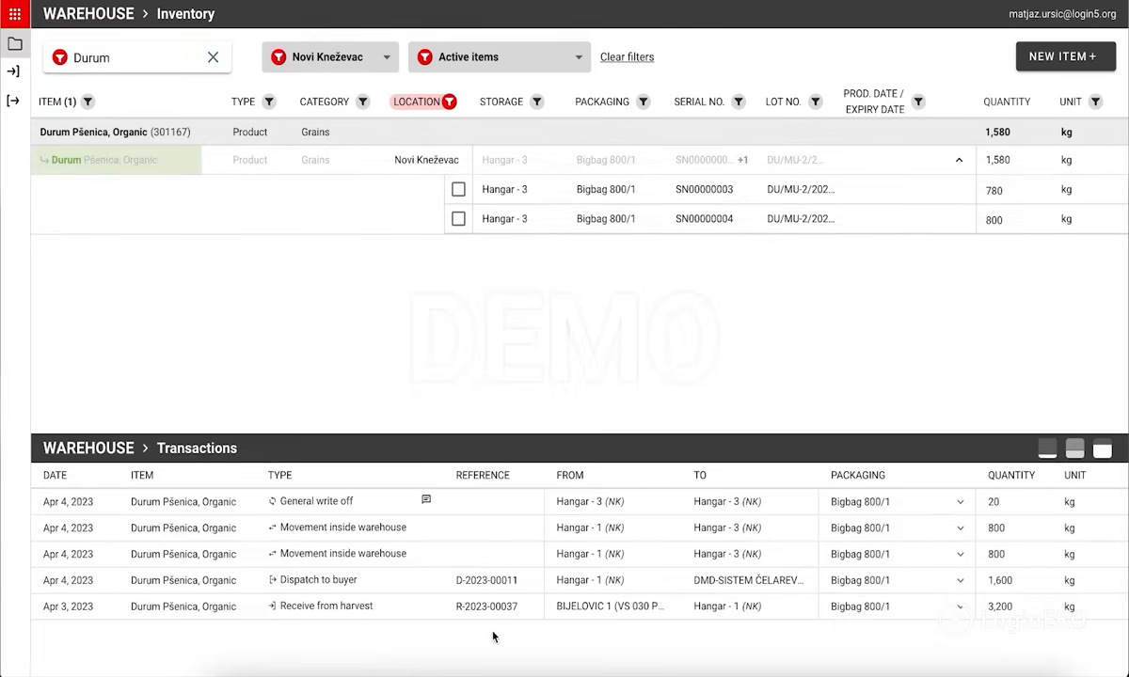